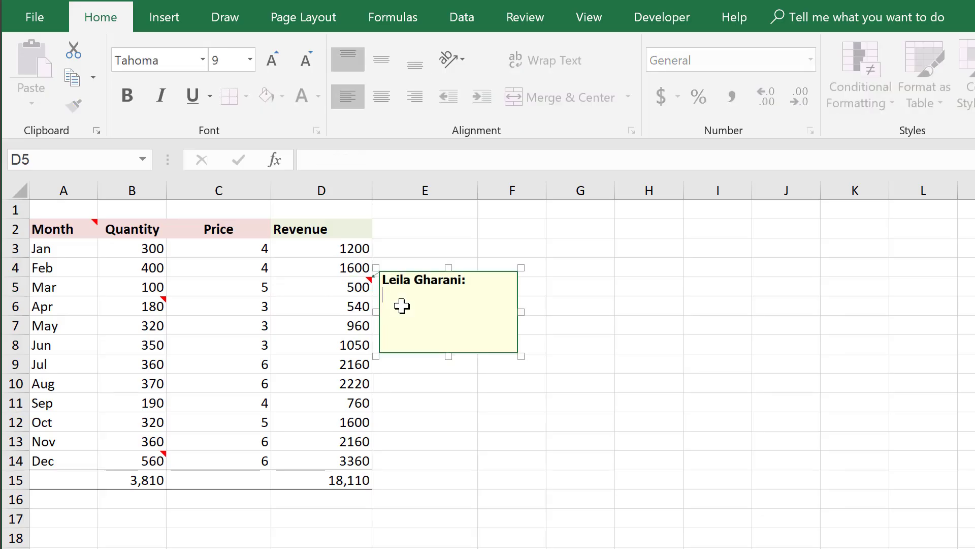
Finish an earlier note with the text "done" and bring up the cell's context actions.
click(164, 17)
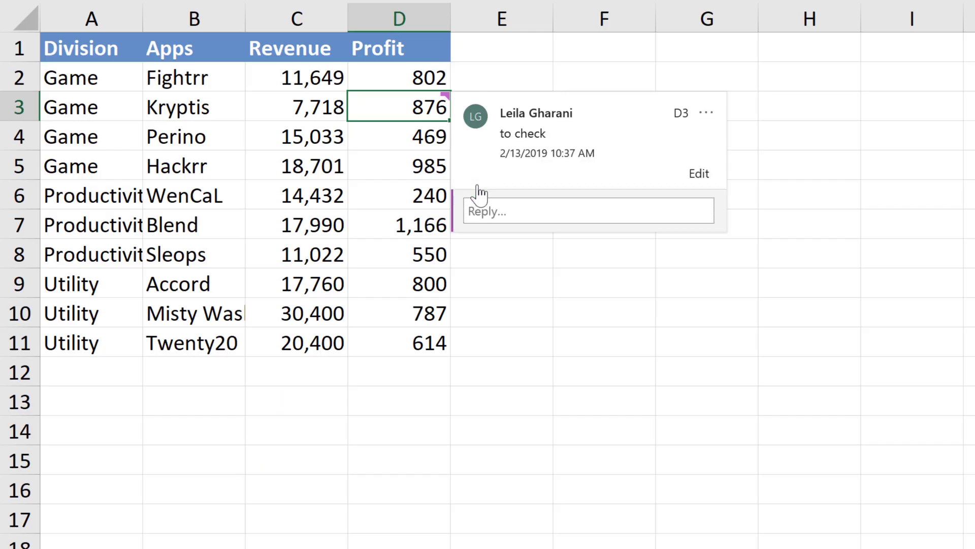
text(done)
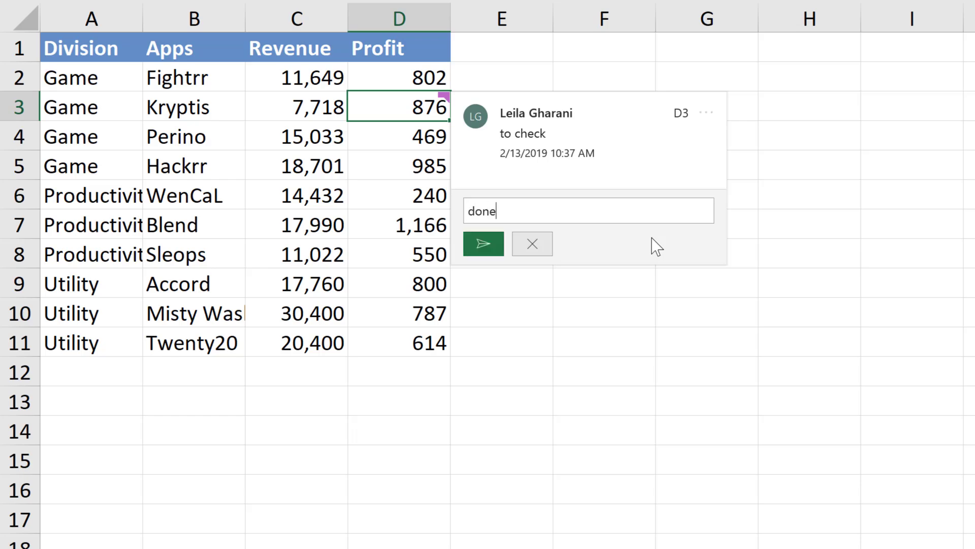
right_click(390, 133)
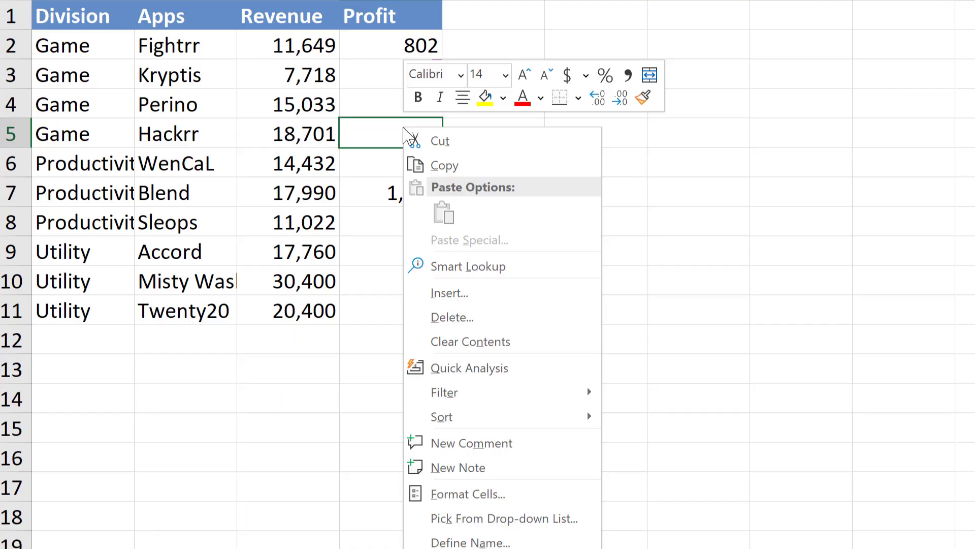
mouse_move(516, 478)
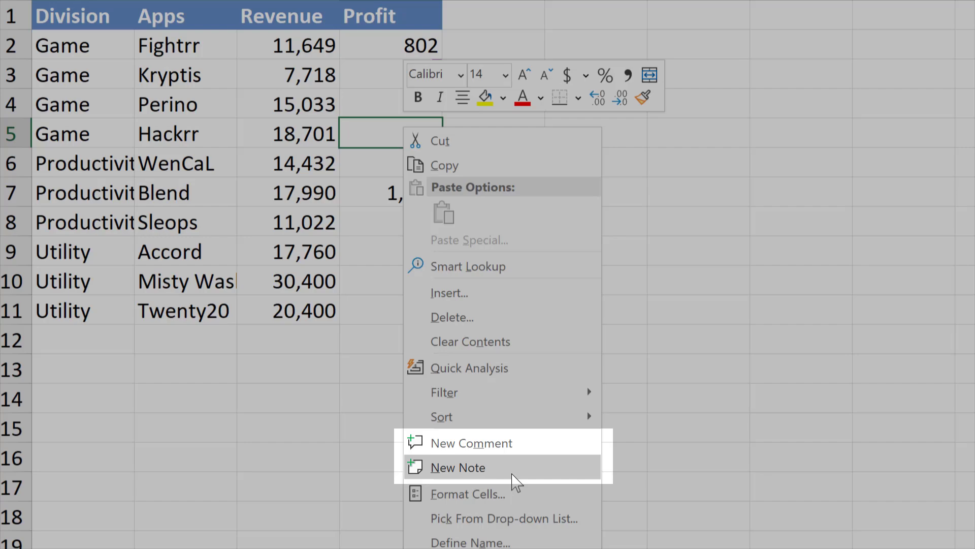
mouse_move(522, 443)
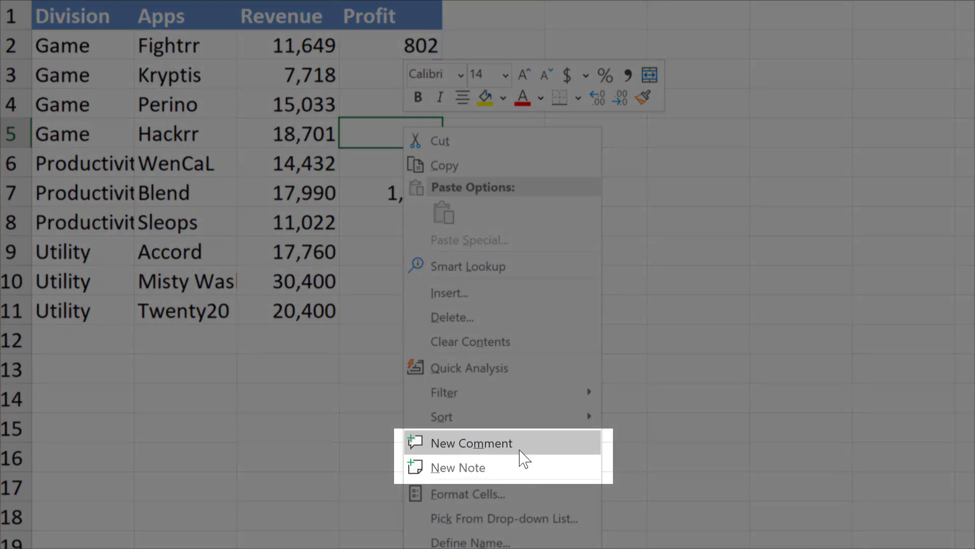
mouse_move(524, 459)
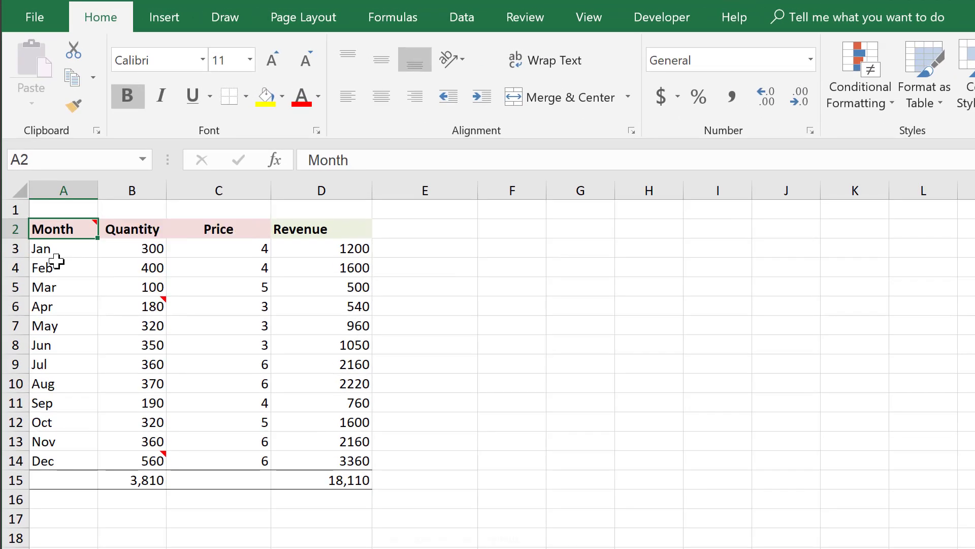
mouse_move(129, 285)
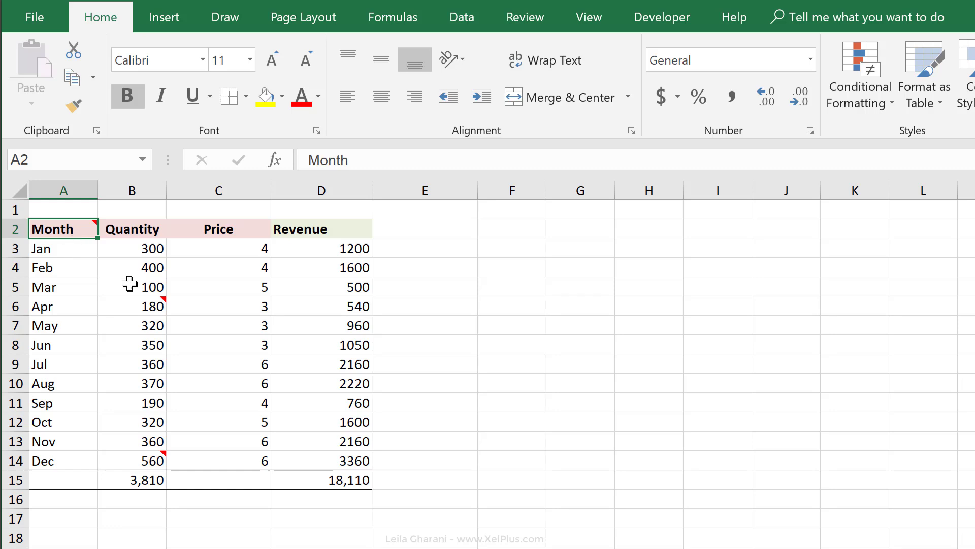
Add a note "Please check this" on Revenue cell D5, then reopen it and append "-".
click(321, 287)
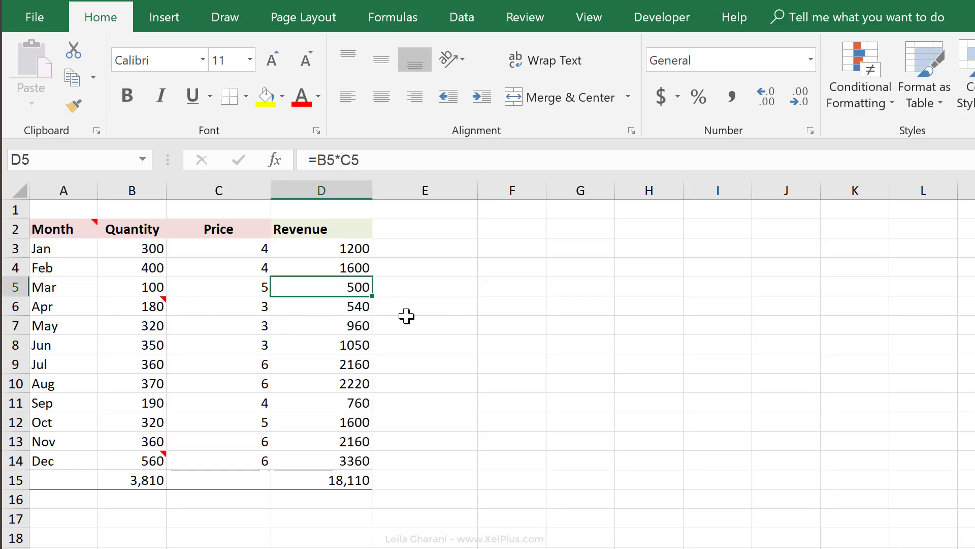
mouse_move(401, 306)
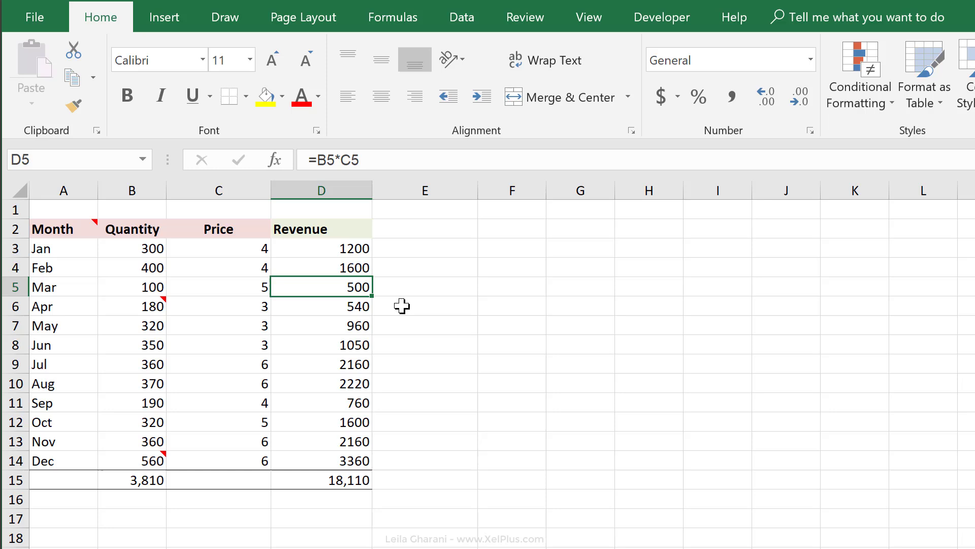
key(shift+f2)
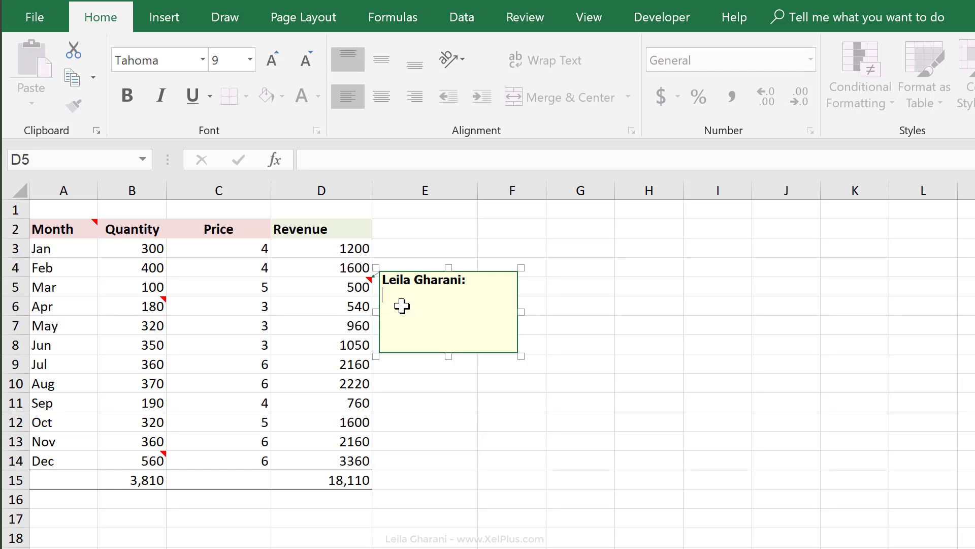
text(Please)
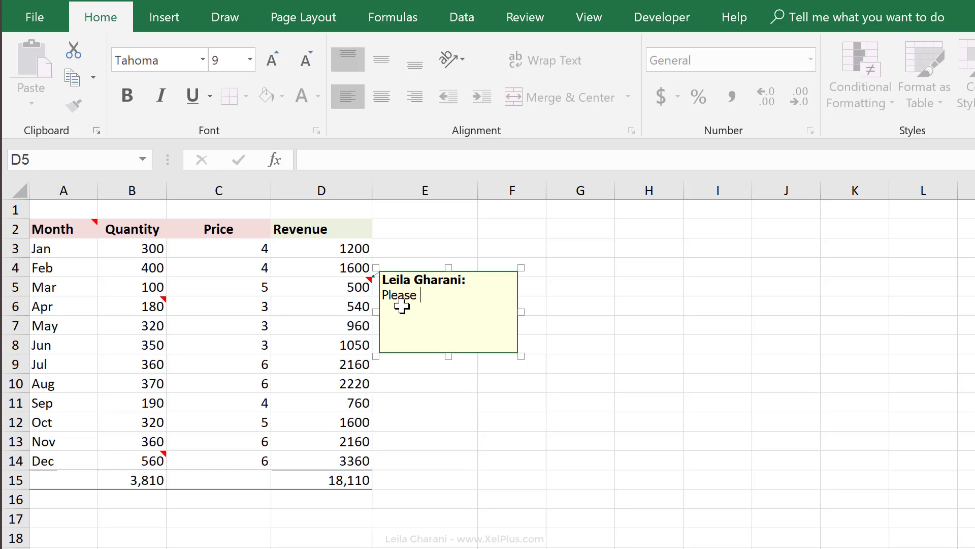
text(check this)
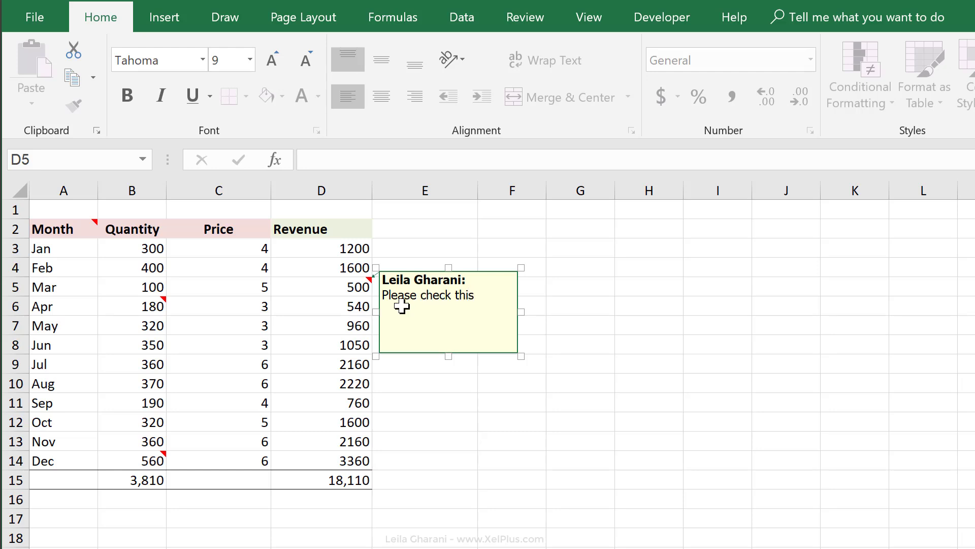
click(321, 287)
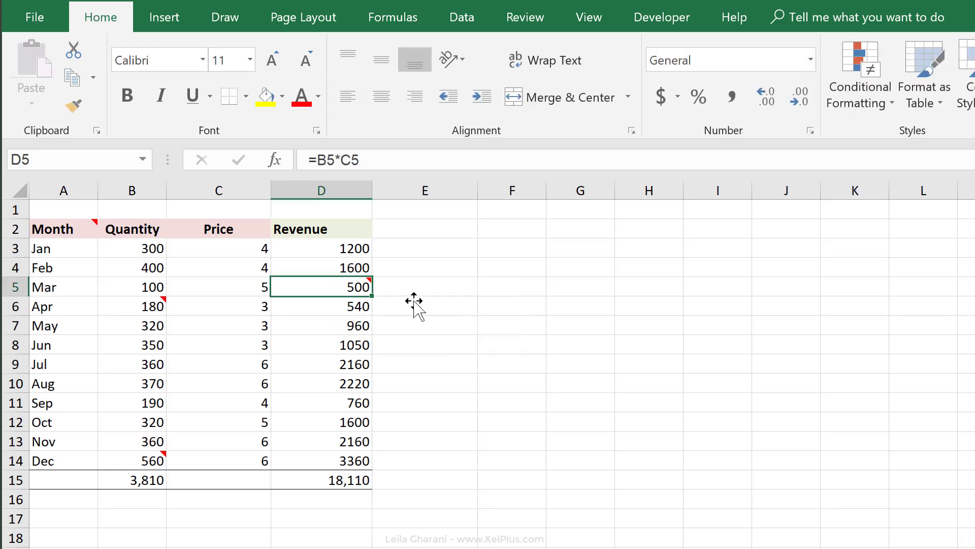
key(shift+f2)
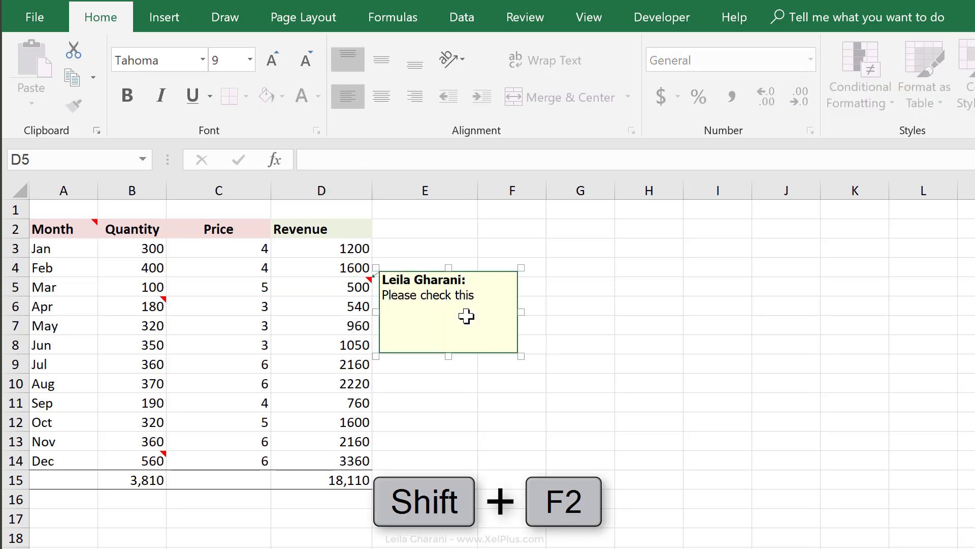
text(-)
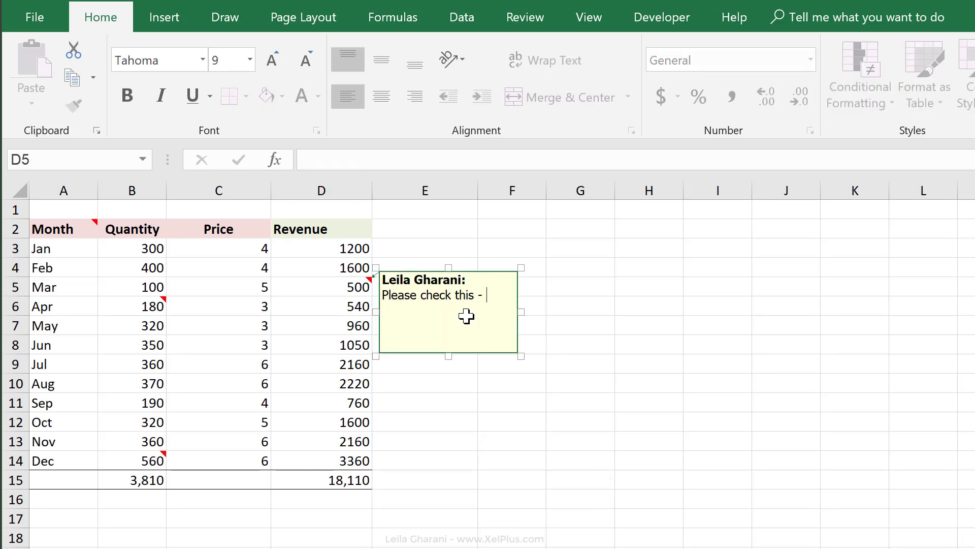
click(322, 304)
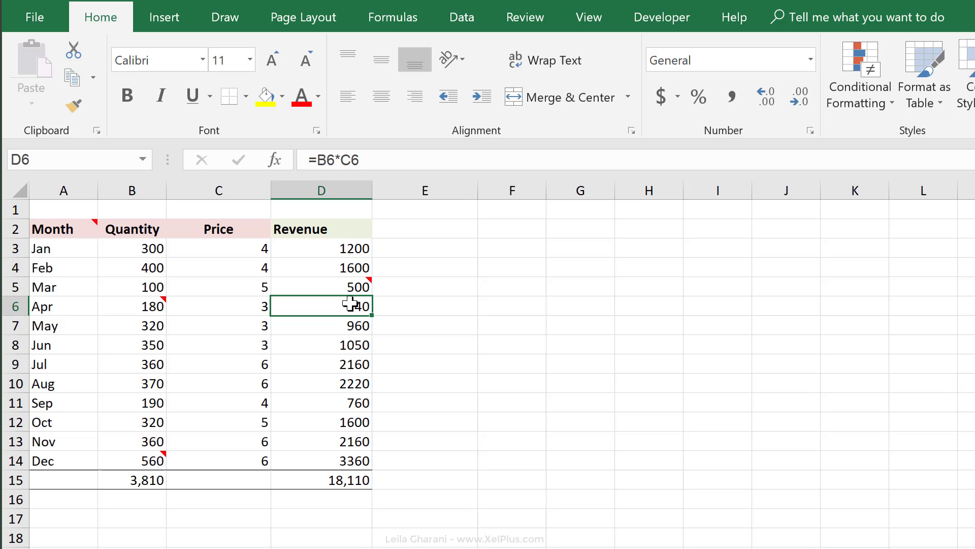
mouse_move(314, 309)
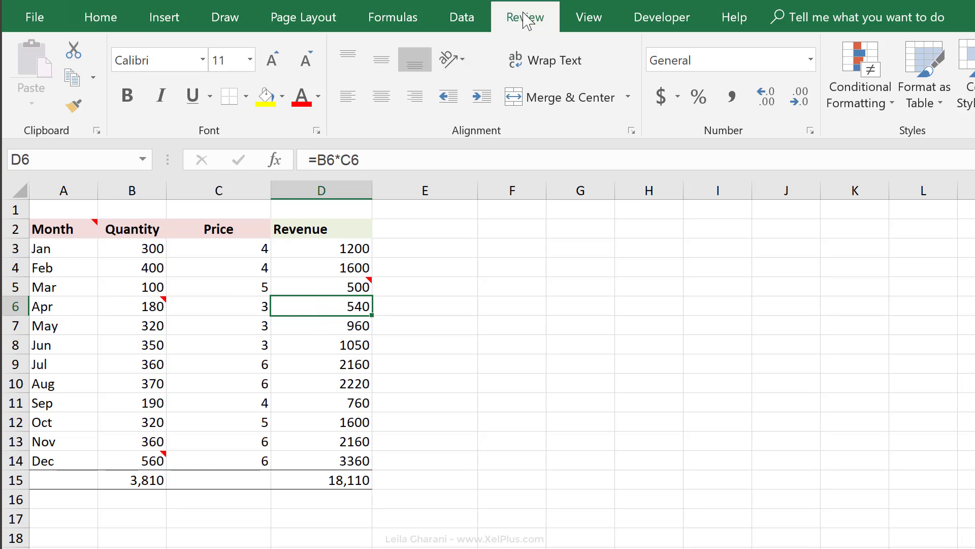
click(524, 16)
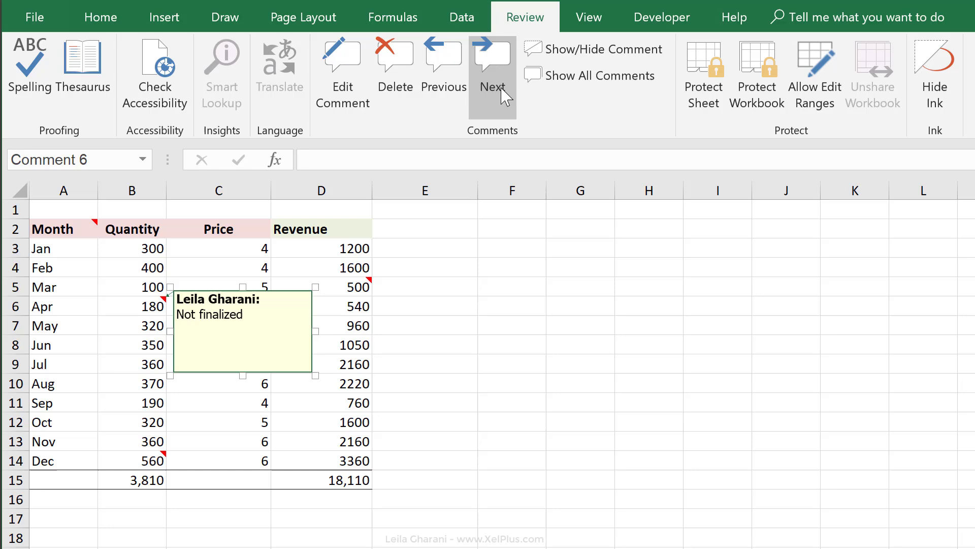
click(491, 68)
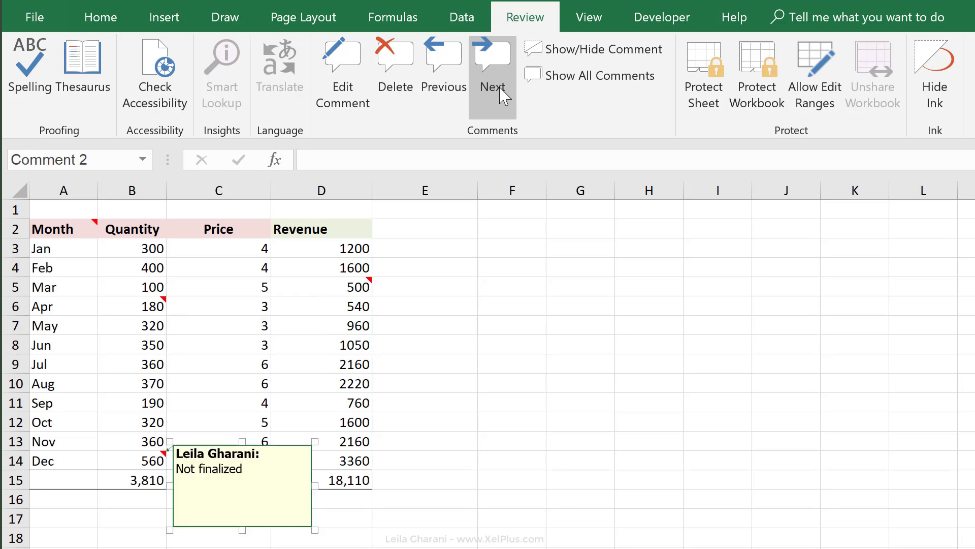
right_click(321, 325)
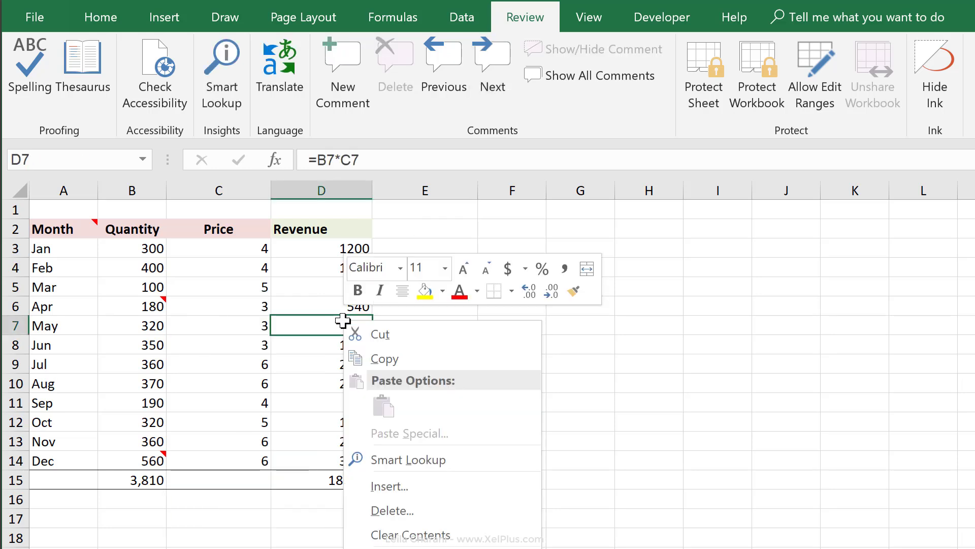
scroll(down, 3)
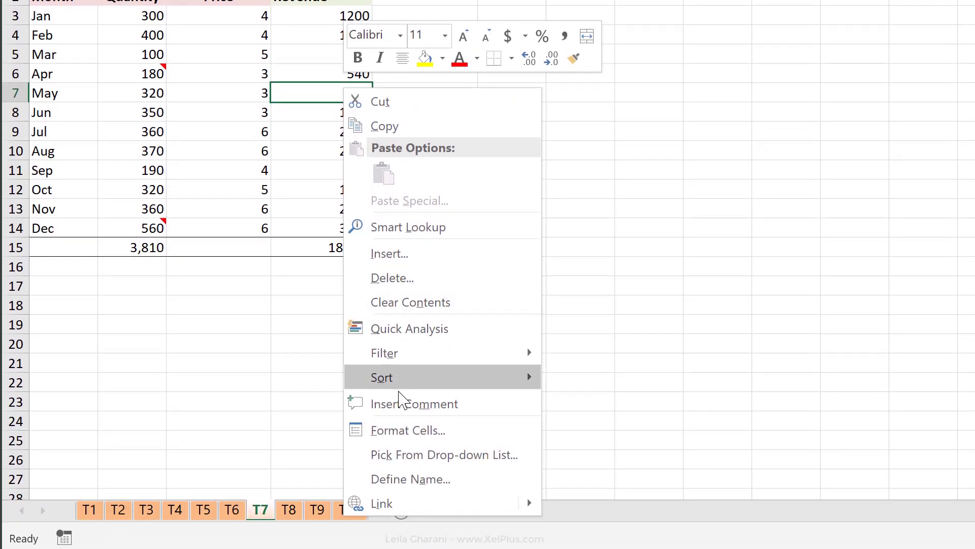
mouse_move(310, 106)
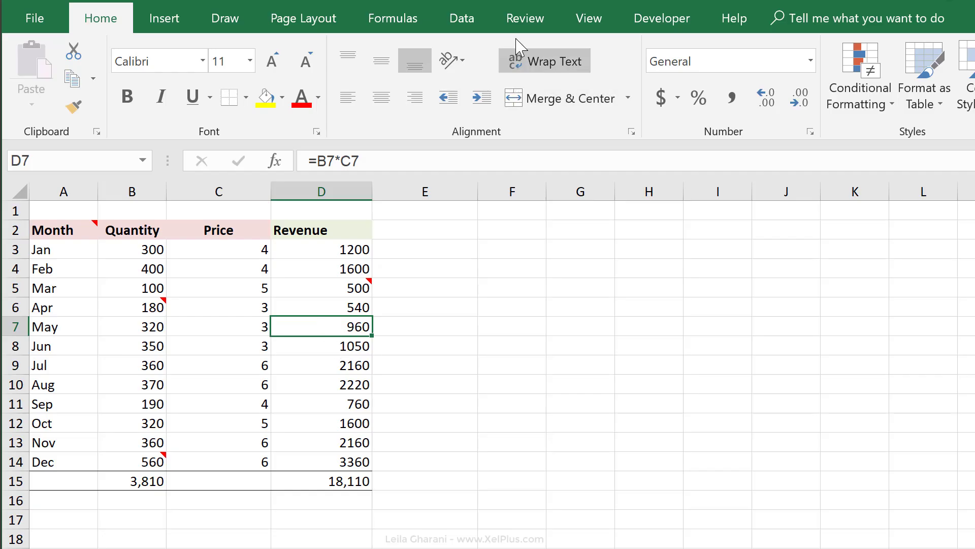
From Review, show then hide all notes, and set the D5 note to stay always visible.
click(524, 17)
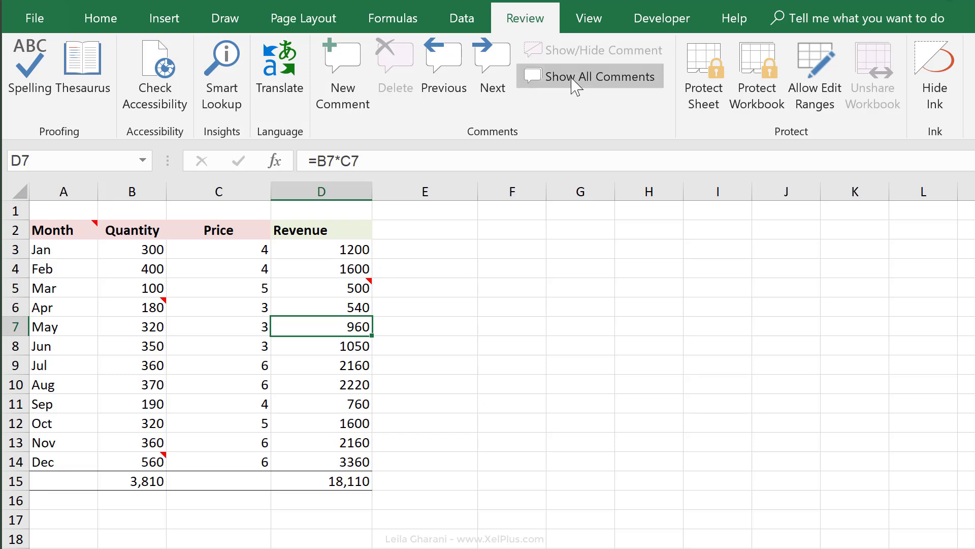
click(589, 76)
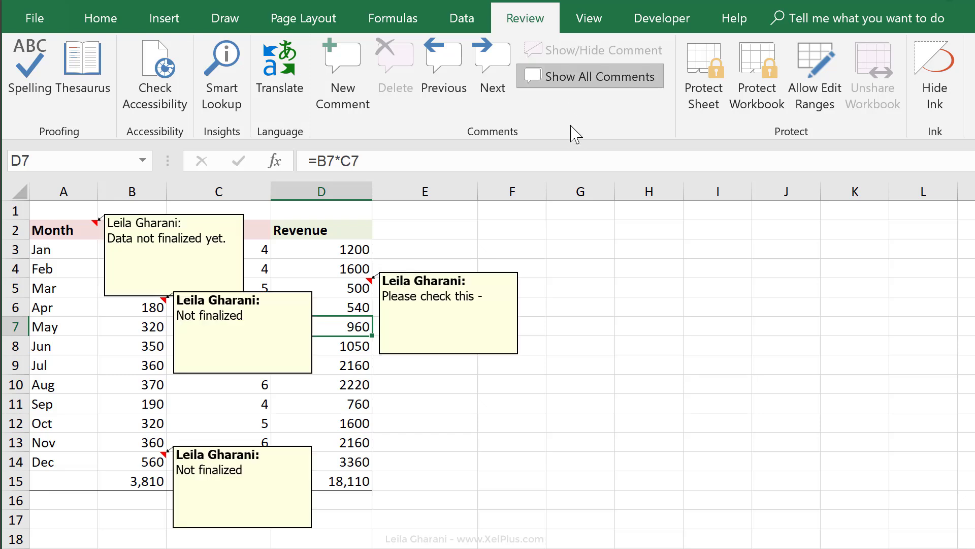
click(589, 76)
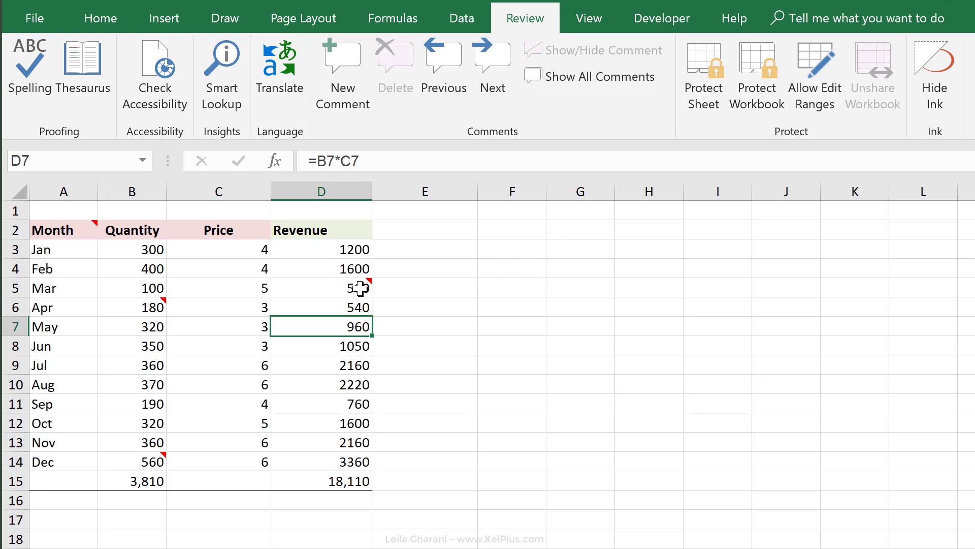
click(321, 288)
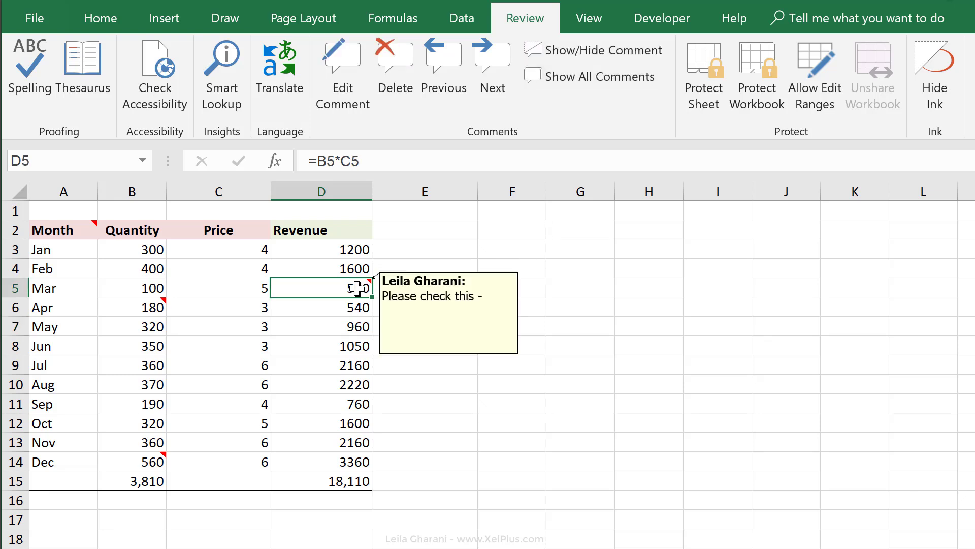
click(600, 50)
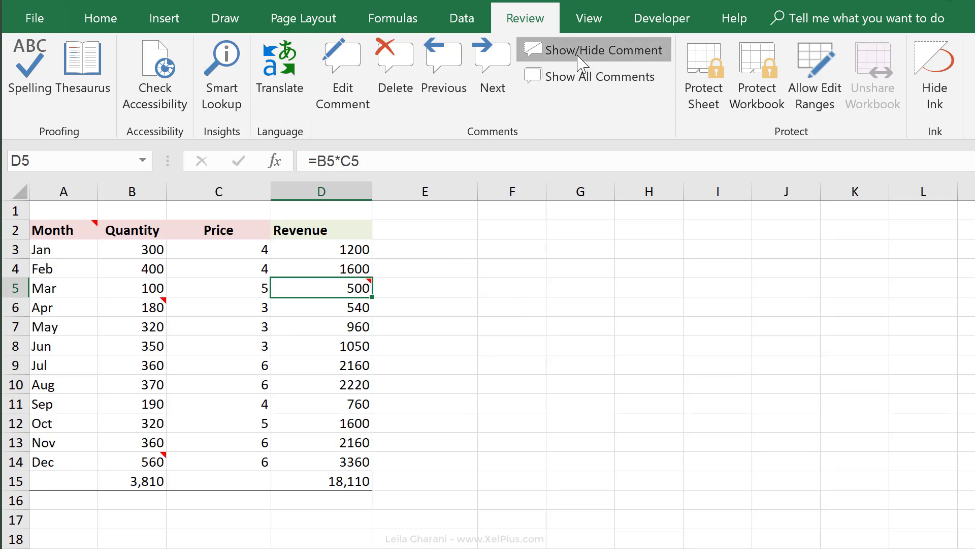
click(602, 48)
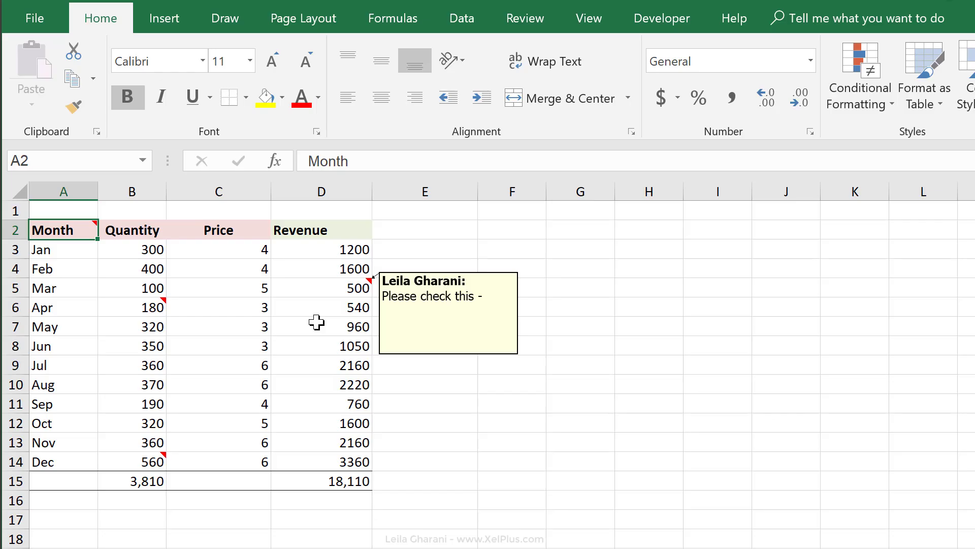
mouse_move(303, 17)
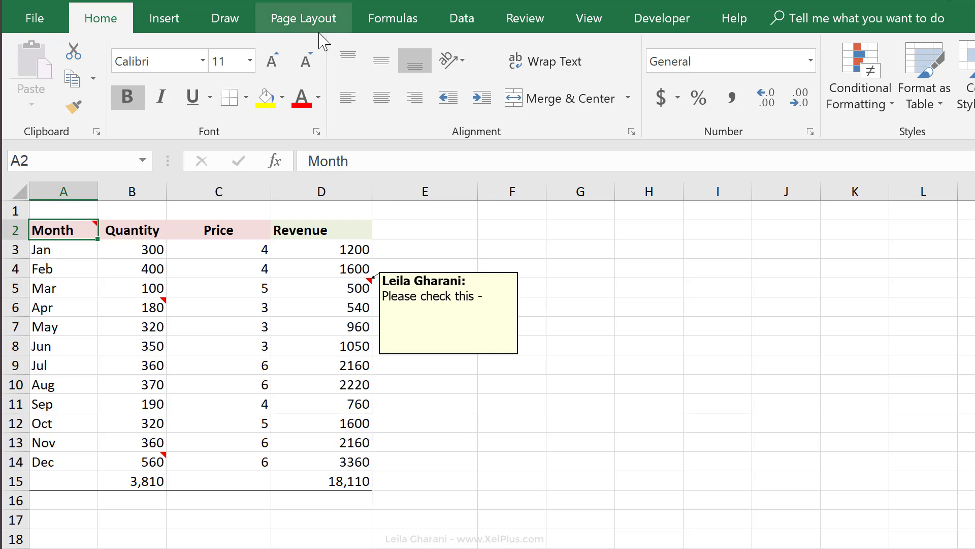
mouse_move(448, 261)
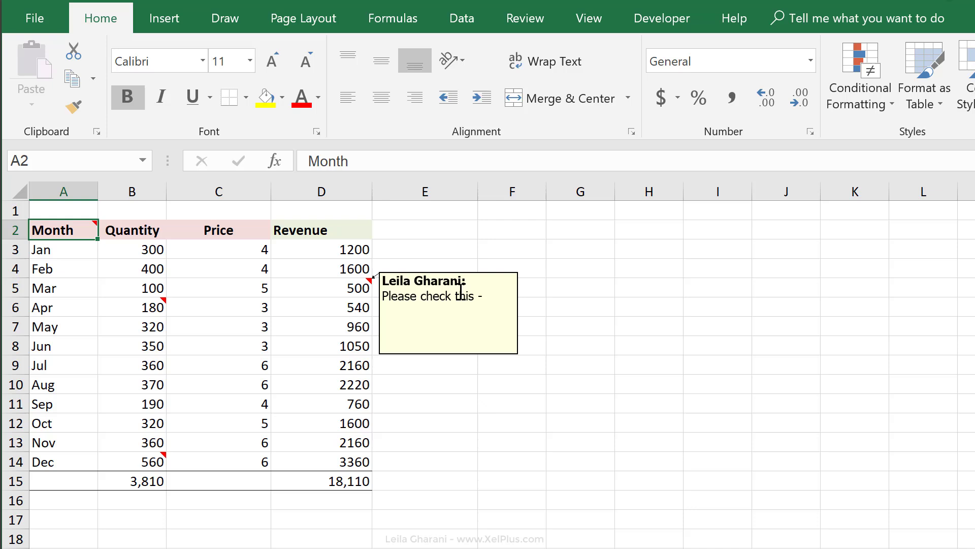
mouse_move(459, 292)
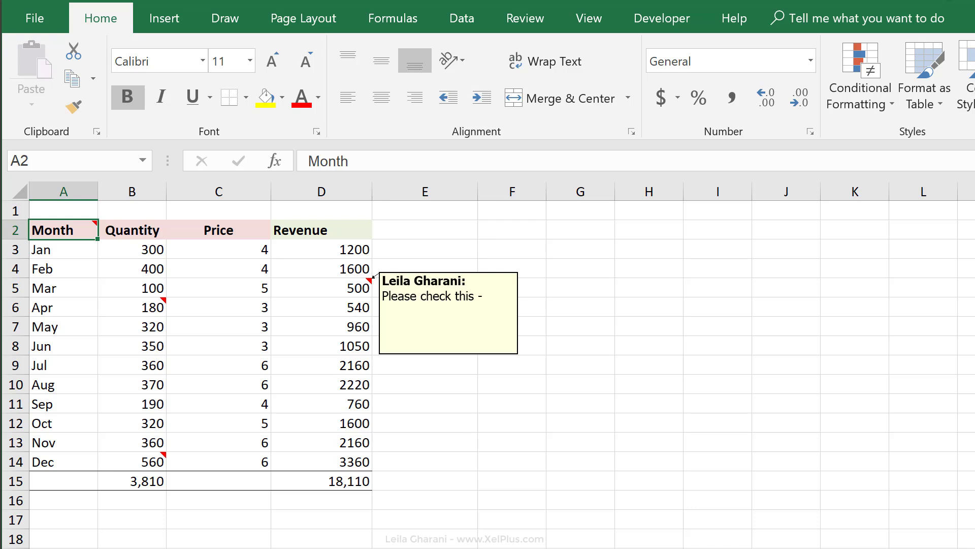
mouse_move(303, 18)
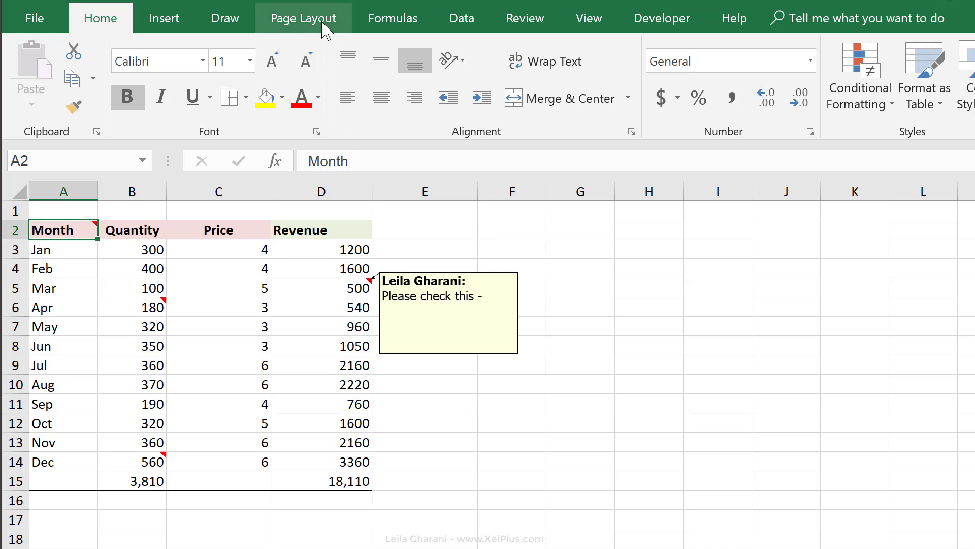
Switch the ribbon to the Page Layout tools.
click(303, 18)
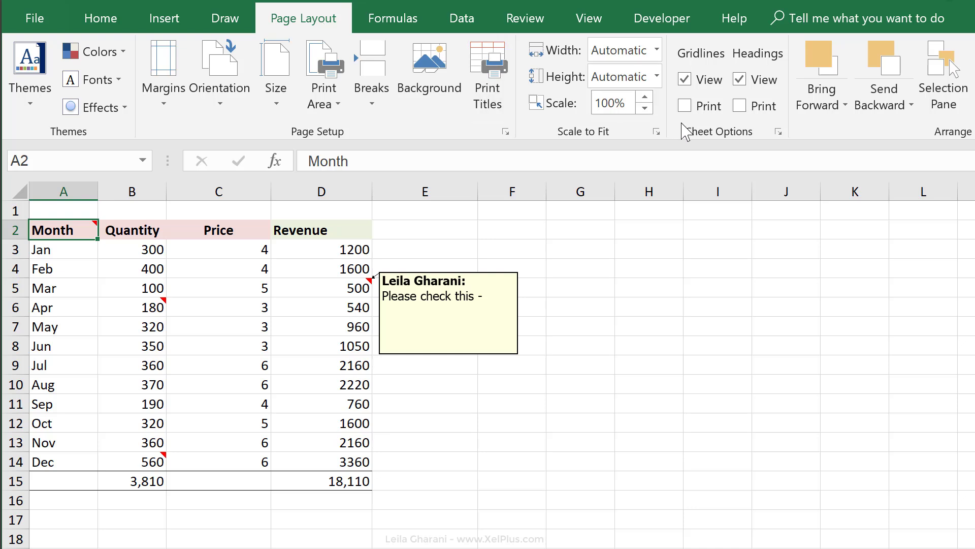
mouse_move(481, 141)
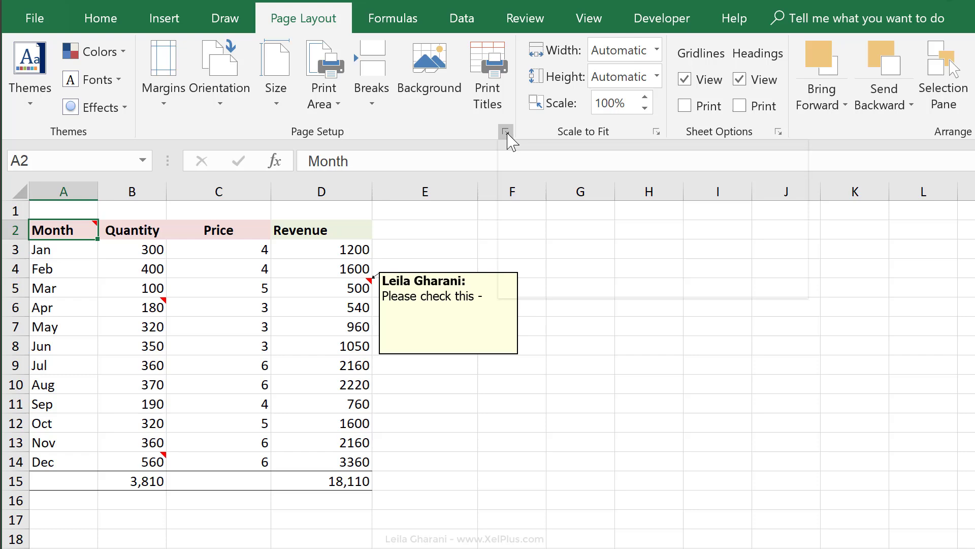
Review the Sheet printing settings in Page Setup and bring up the print screen with Ctrl+P.
click(506, 131)
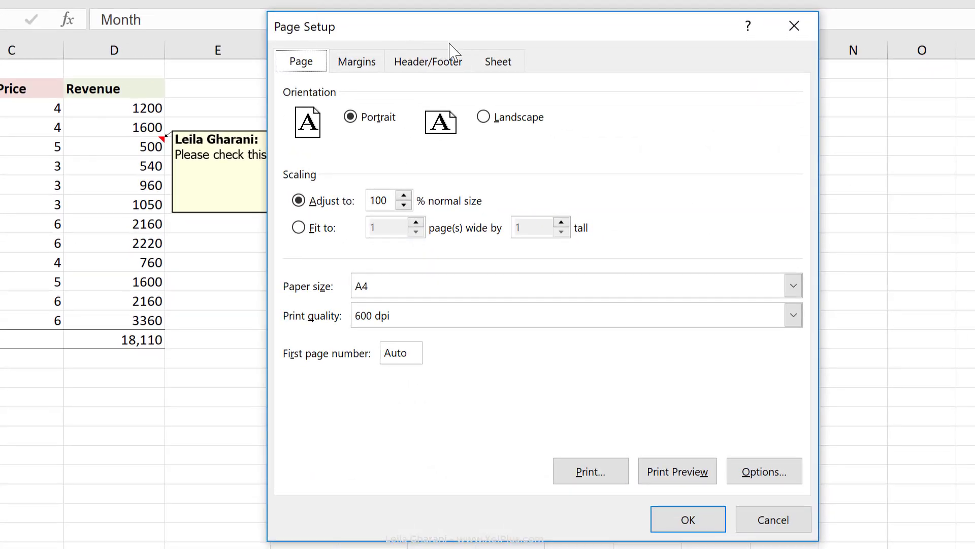
click(498, 61)
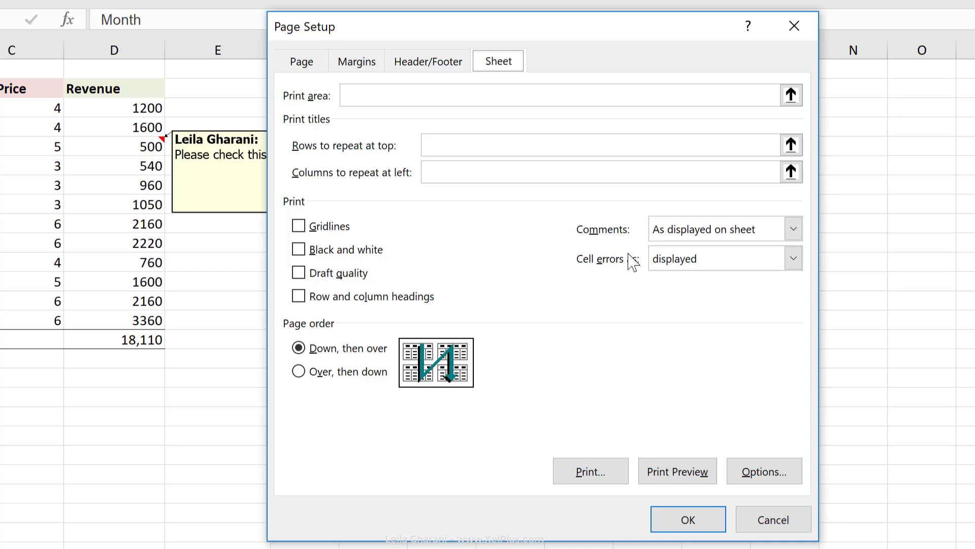
click(793, 229)
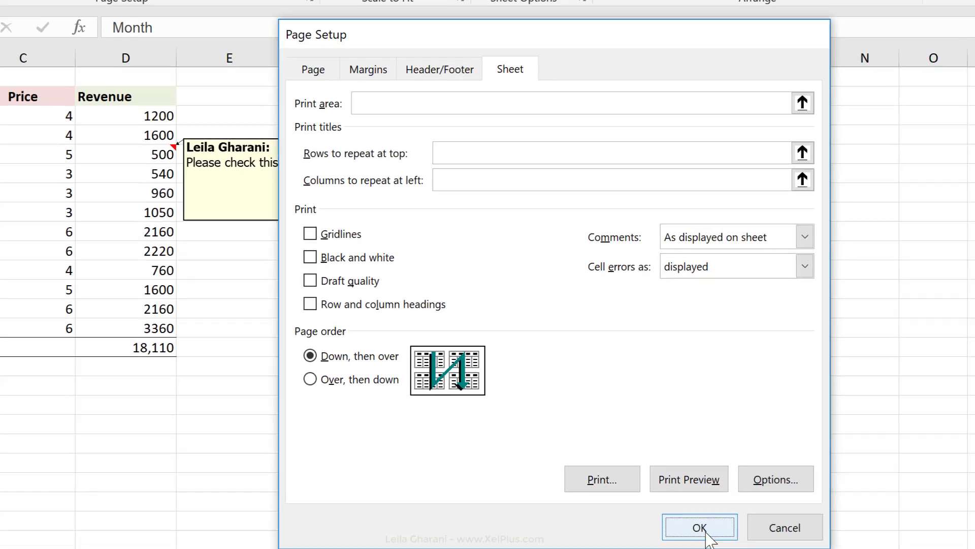
click(699, 527)
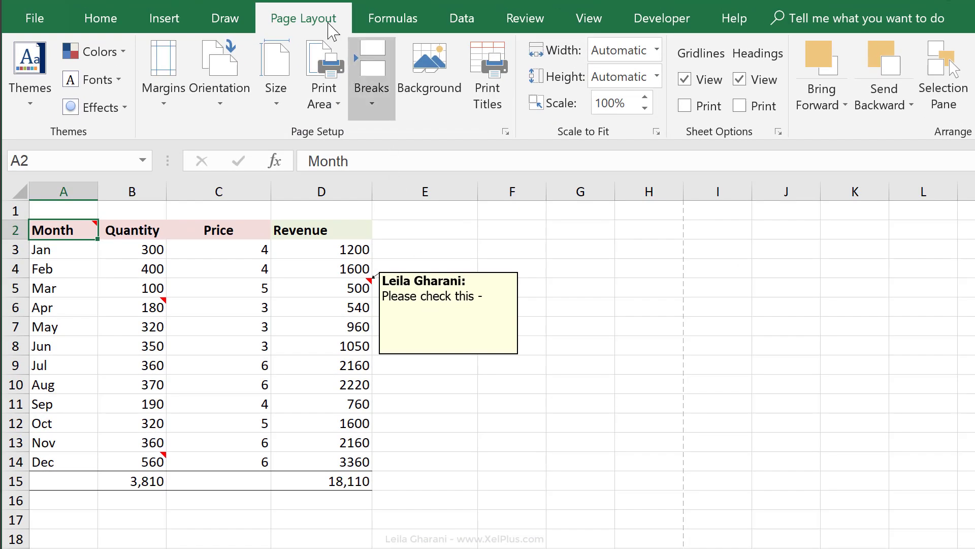
key(ctrl+p)
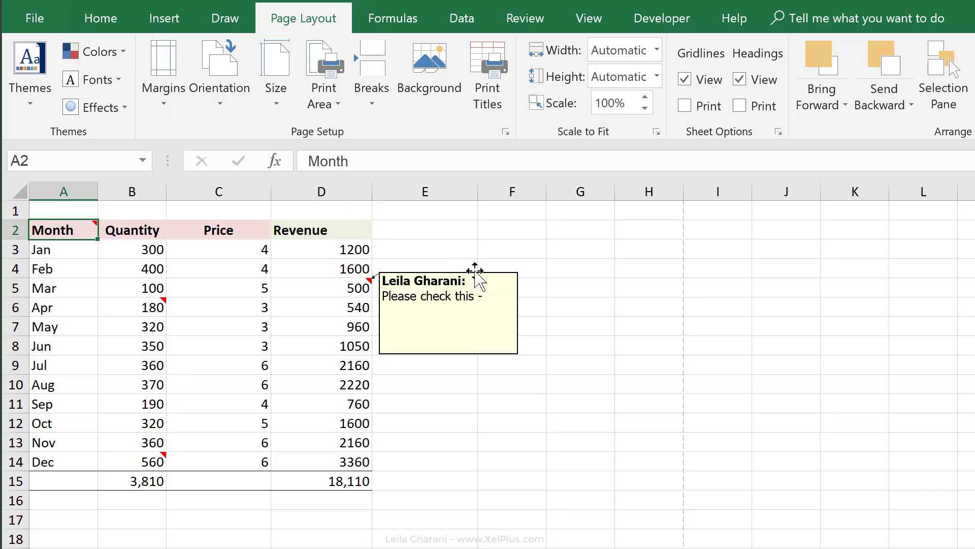
Set Comments to print At end of sheet and confirm it in Print Preview.
click(506, 131)
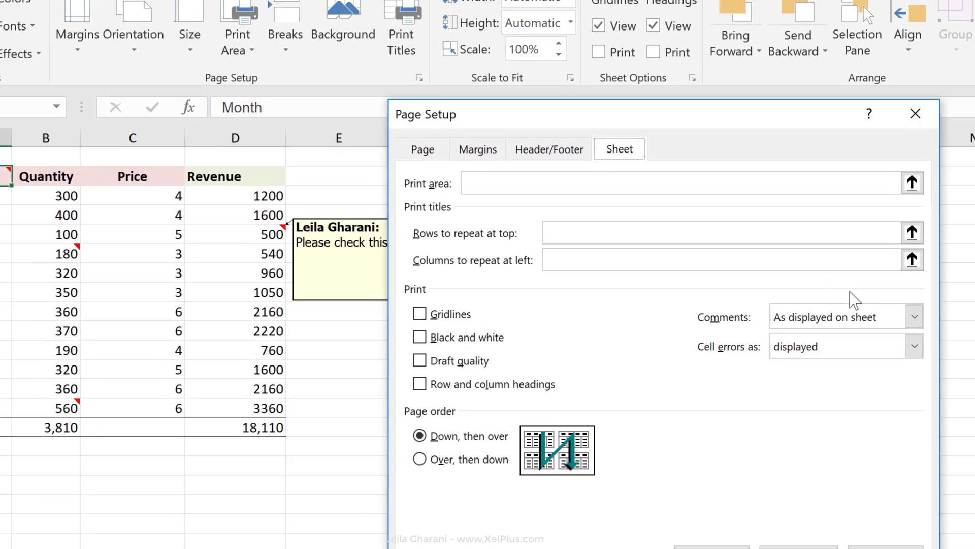
click(913, 316)
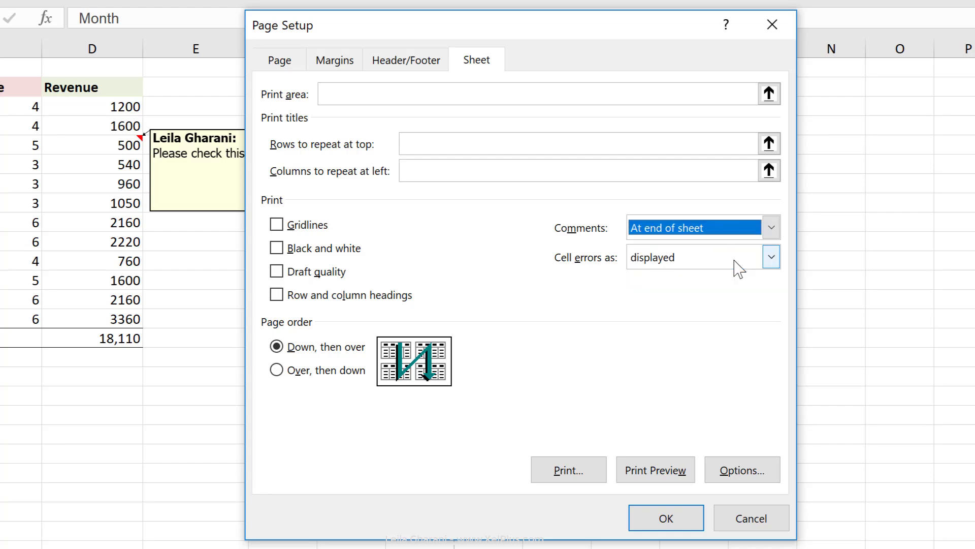
click(664, 517)
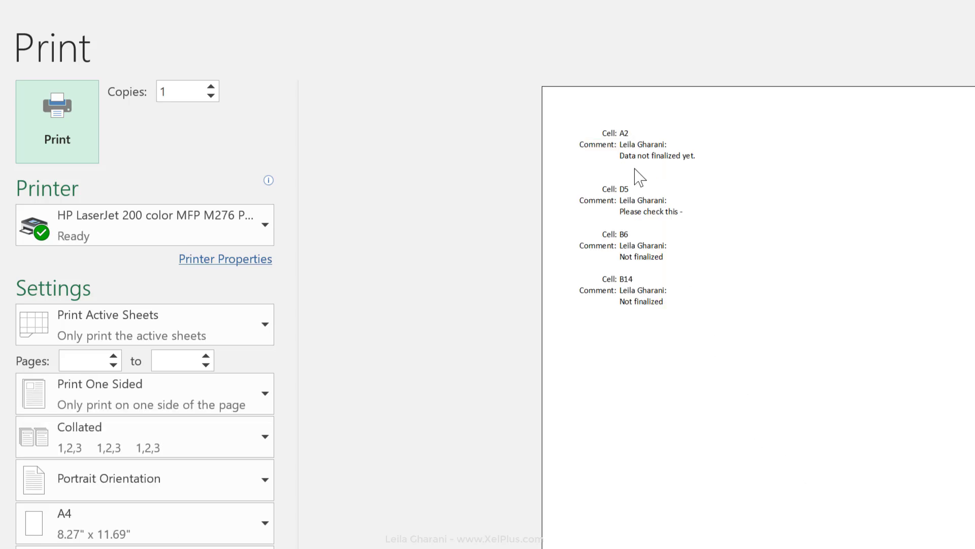
mouse_move(659, 320)
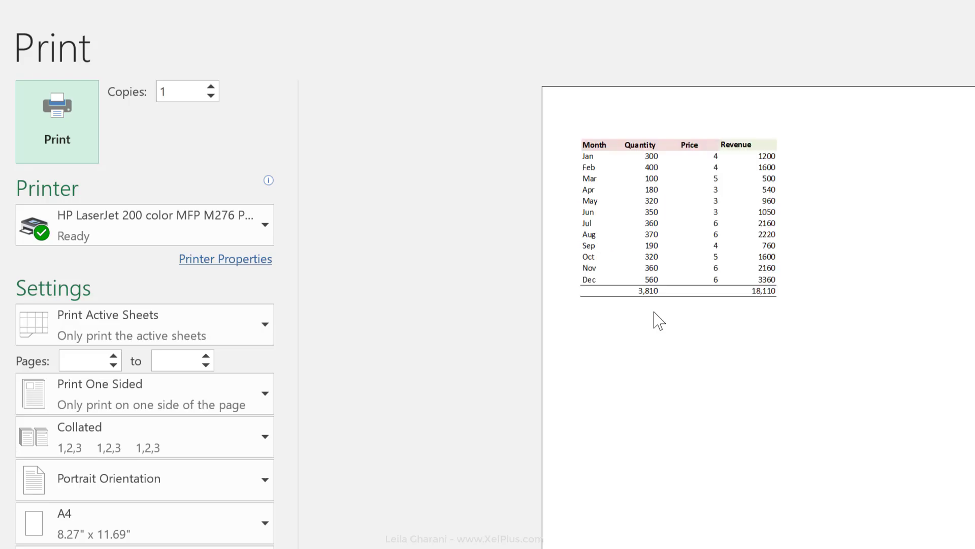
key(Escape)
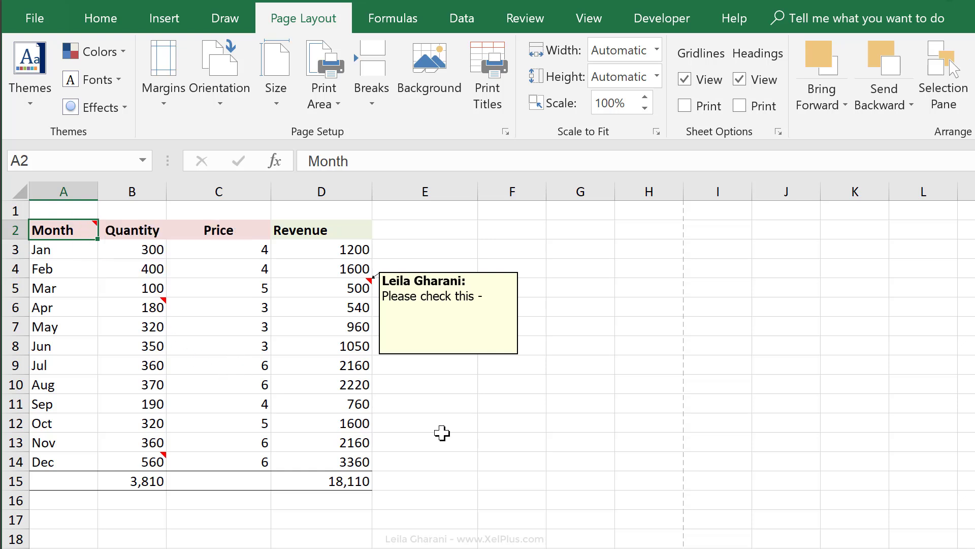
mouse_move(86, 243)
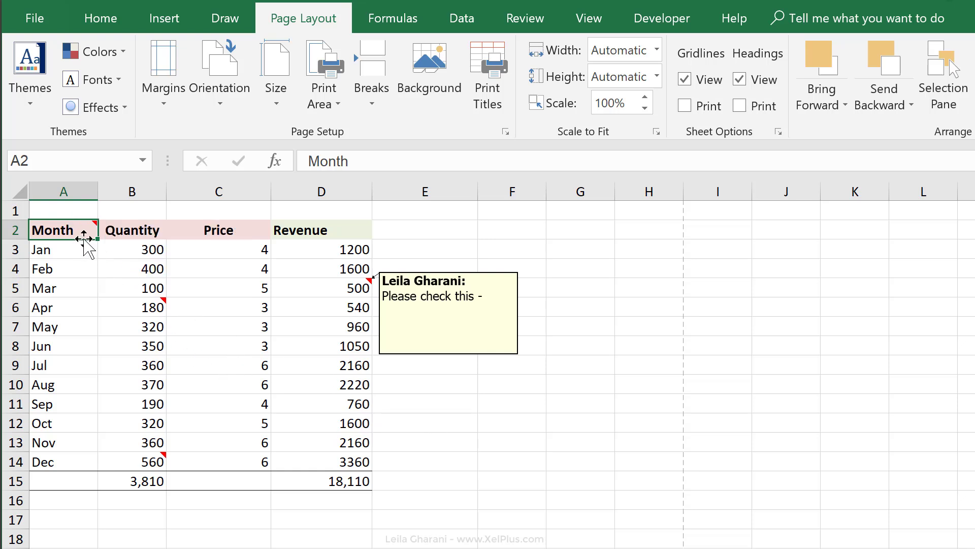
Copy A2 and paste only its comment "Data not finalized yet." onto D9 and D12 via Paste Special.
key(ctrl+c)
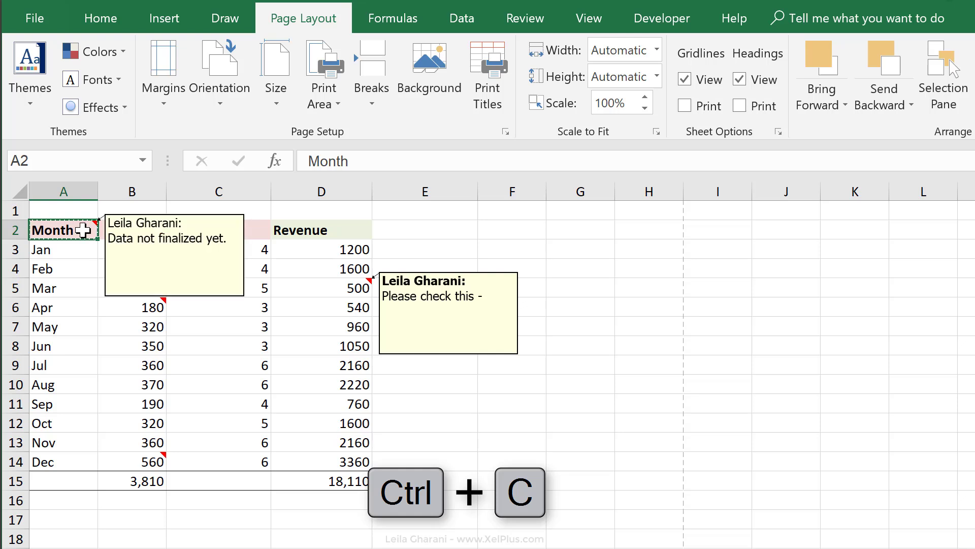
click(321, 364)
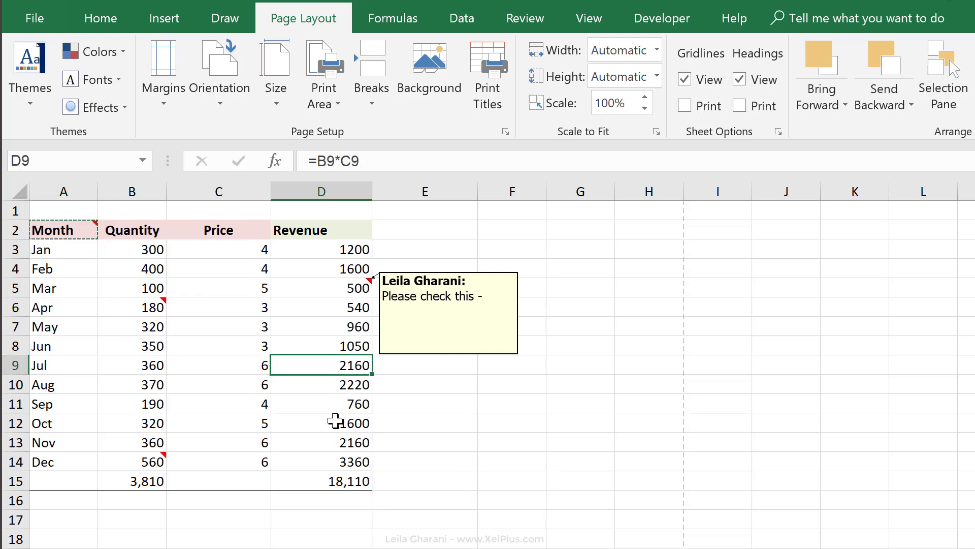
click(322, 422)
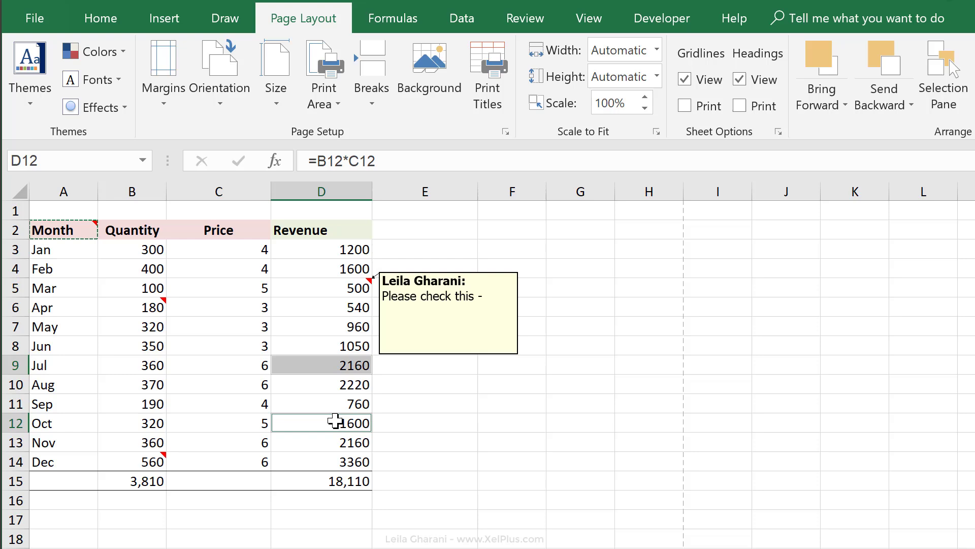
right_click(321, 423)
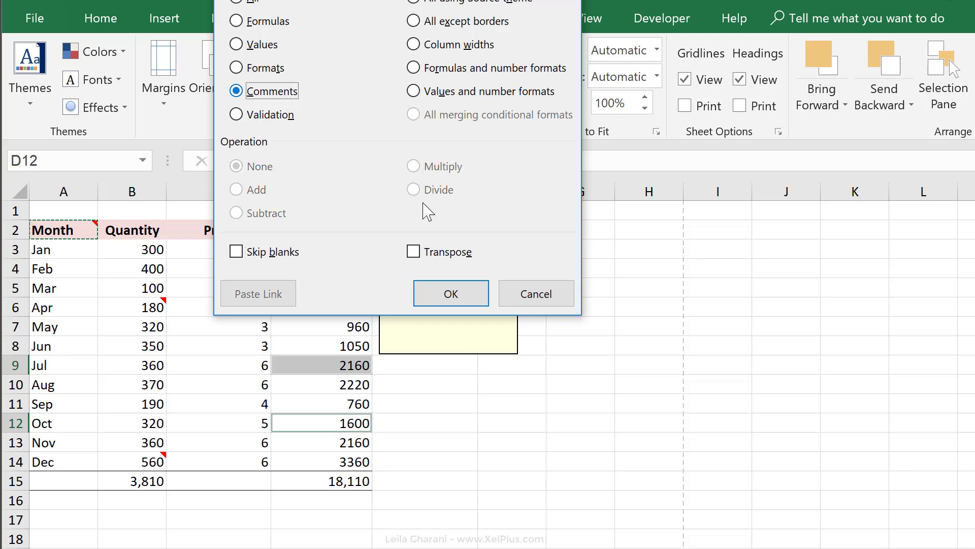
click(450, 293)
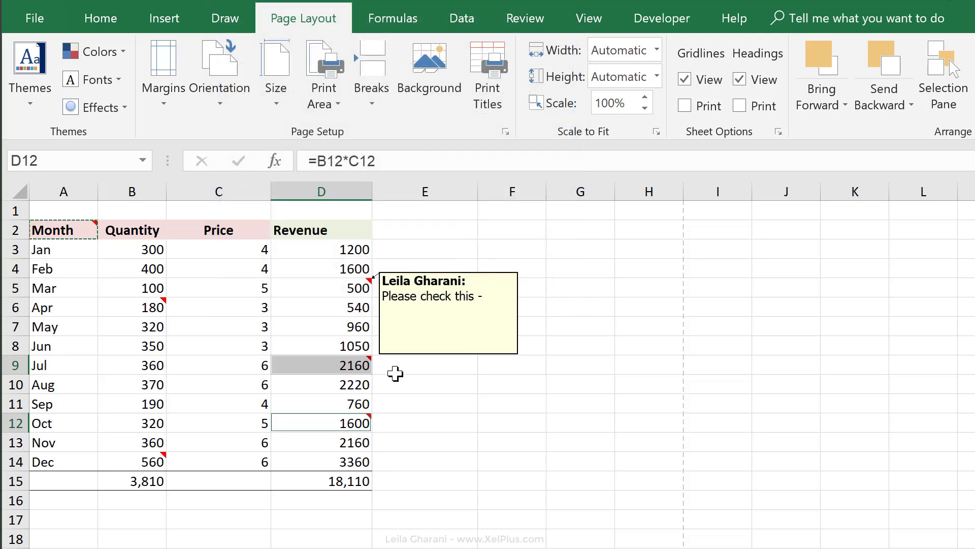
Check the pasted comment on cells D9 and D12.
click(322, 364)
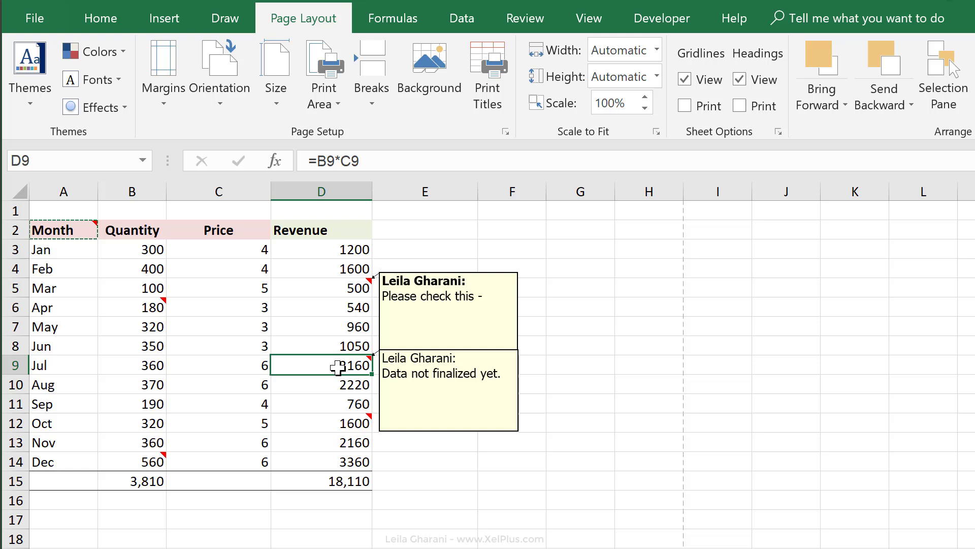
click(321, 422)
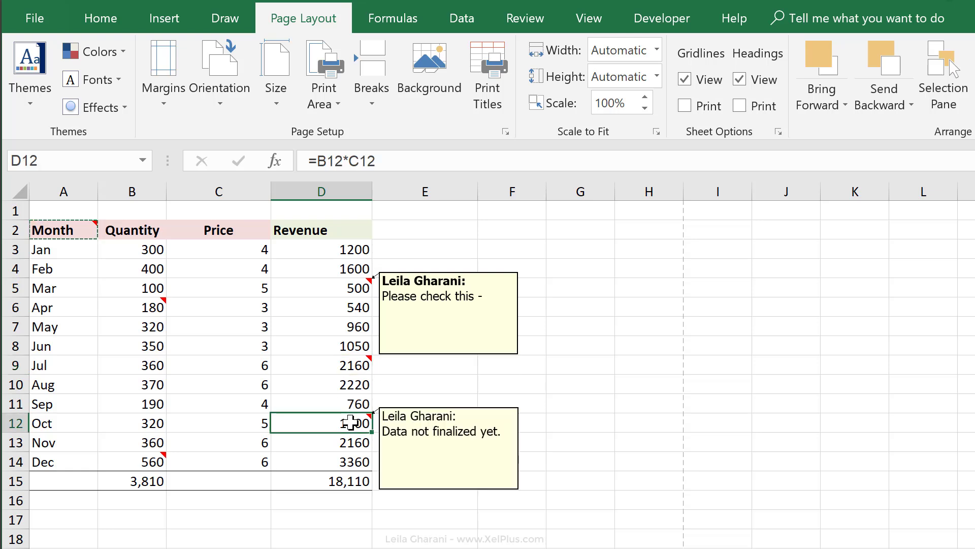
click(447, 311)
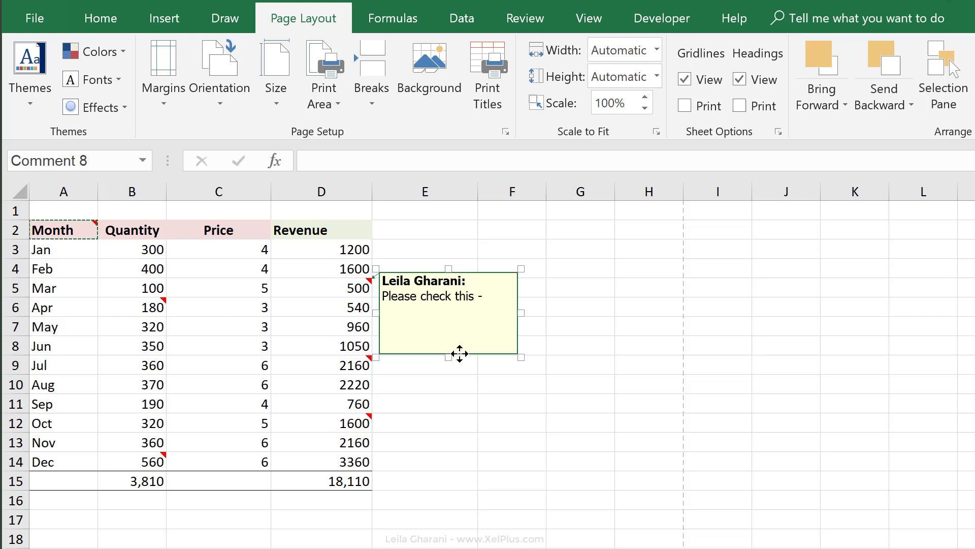
Format the D5 comment with an orange fill and No Line outline, then reselect D5.
right_click(460, 354)
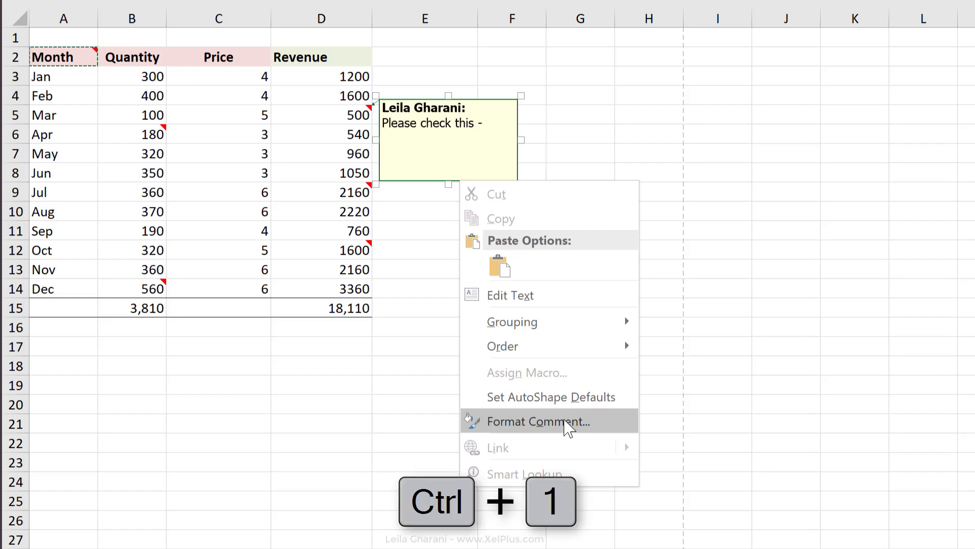
click(536, 420)
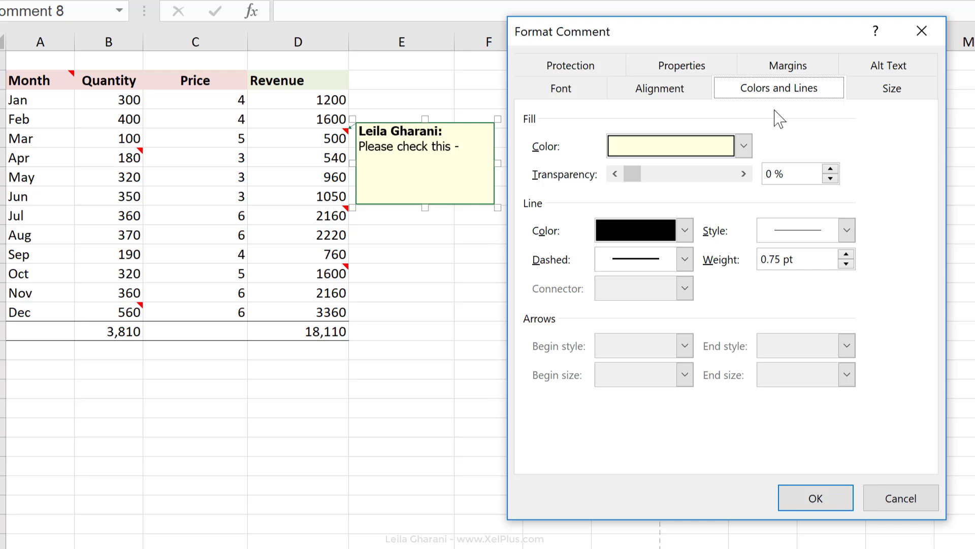
click(741, 145)
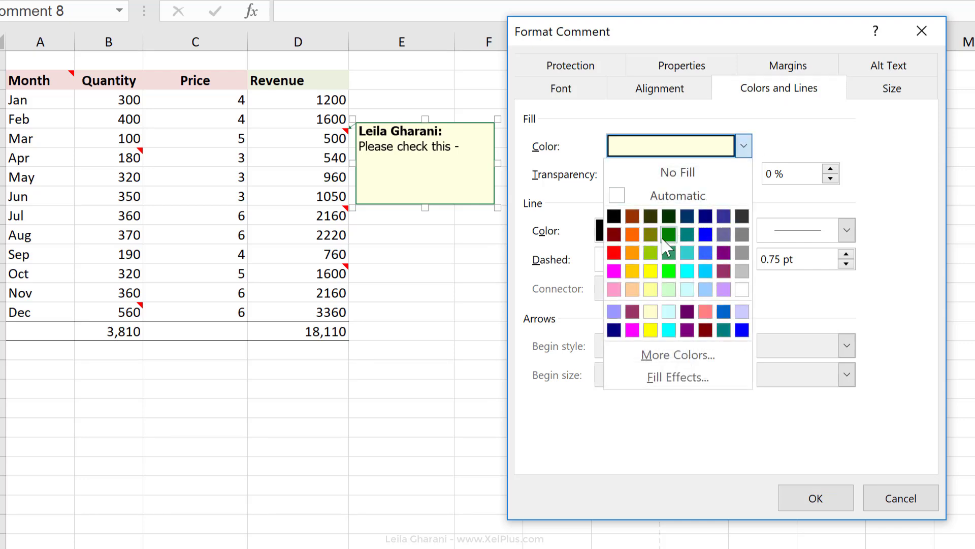
click(631, 234)
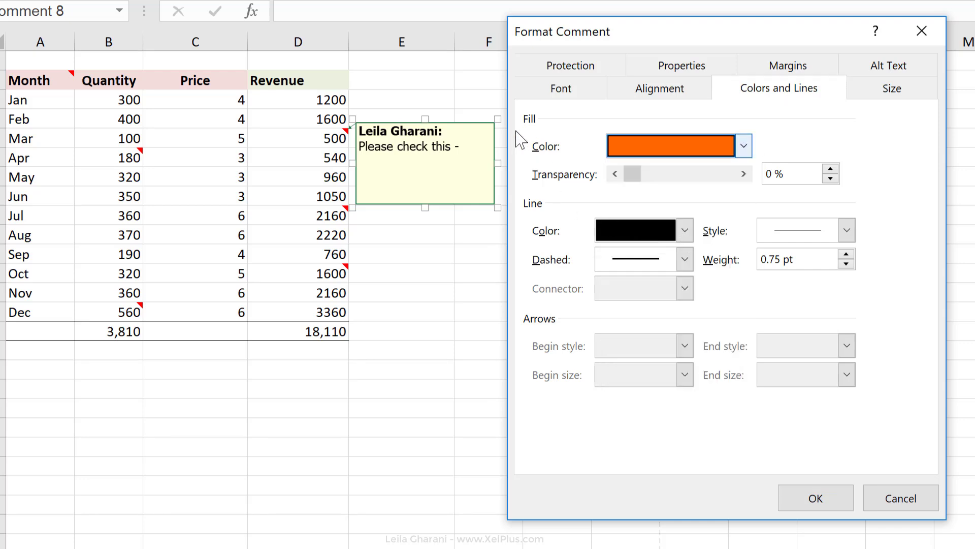
click(684, 230)
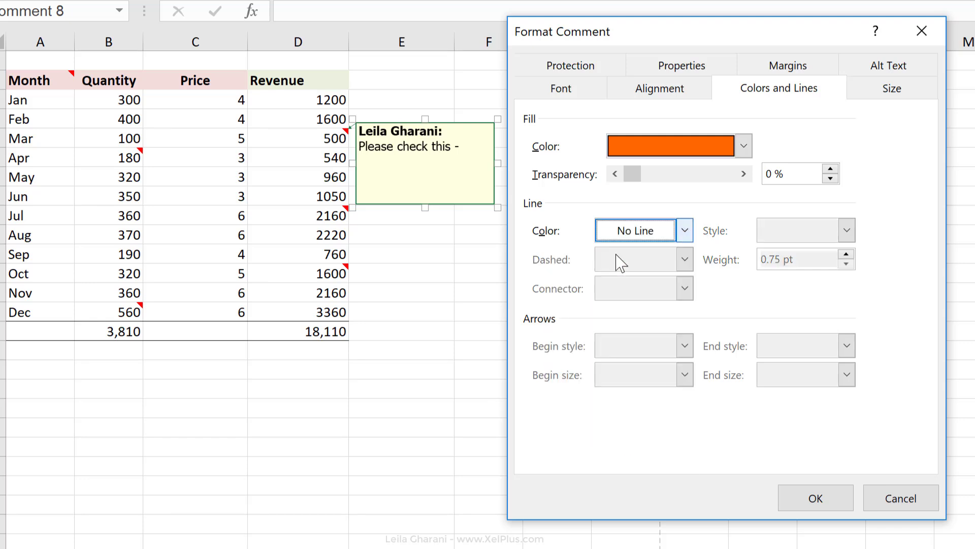
click(560, 87)
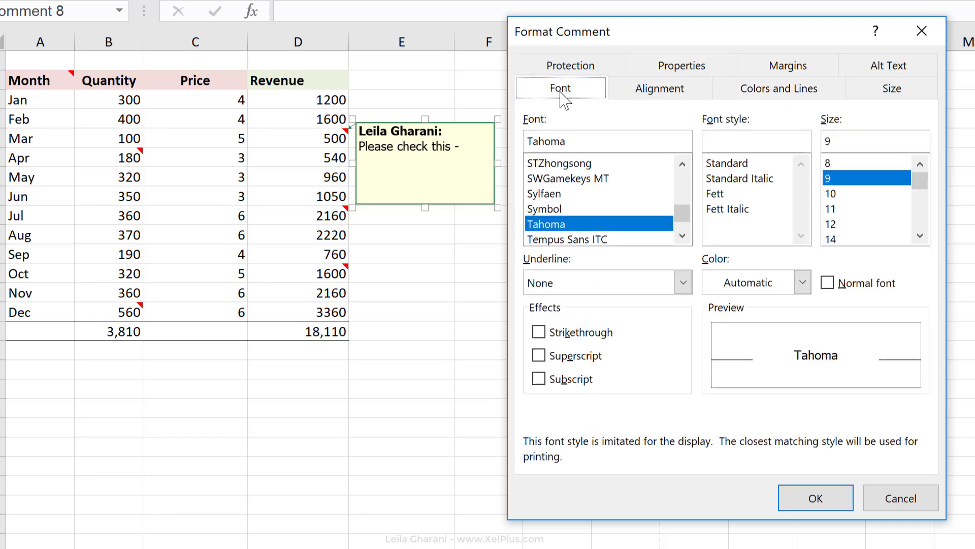
mouse_move(641, 234)
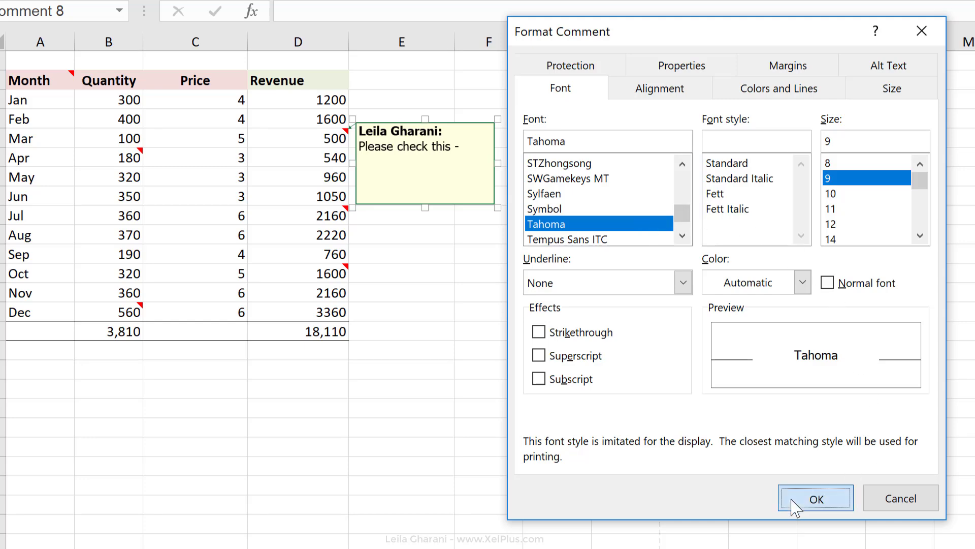
click(815, 497)
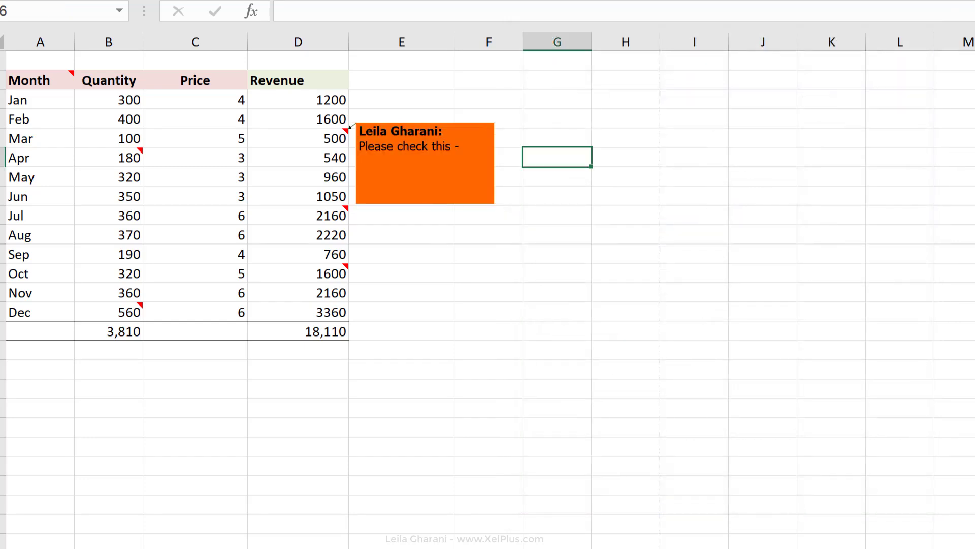
click(298, 138)
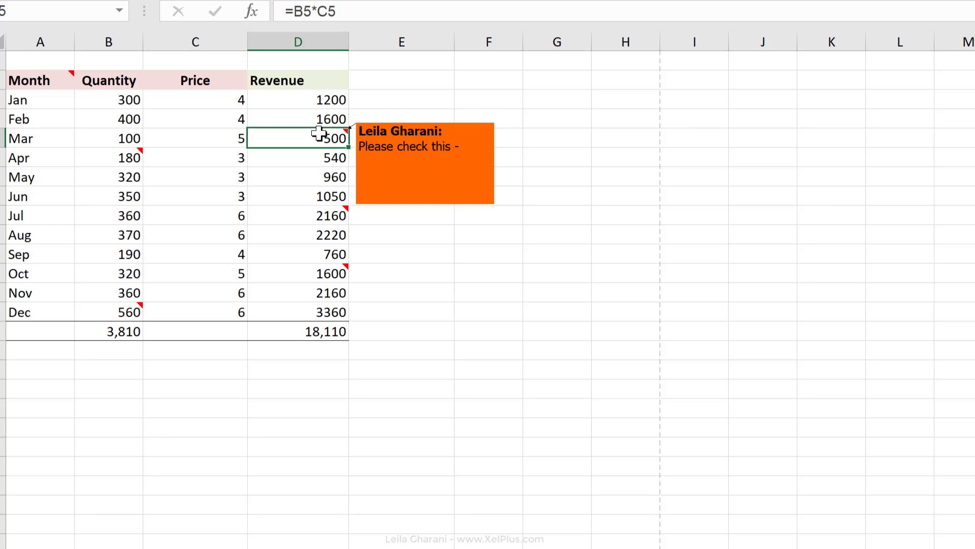
mouse_move(433, 201)
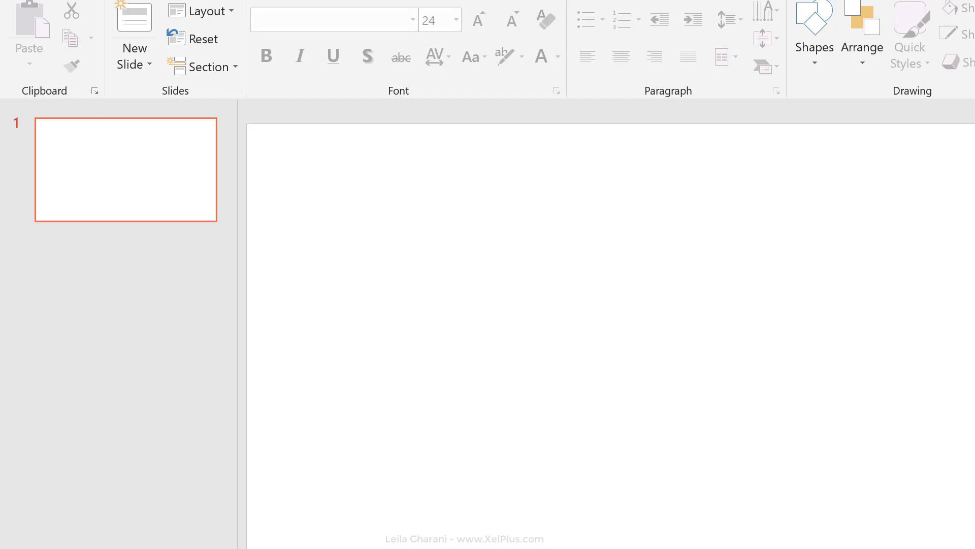
mouse_move(370, 185)
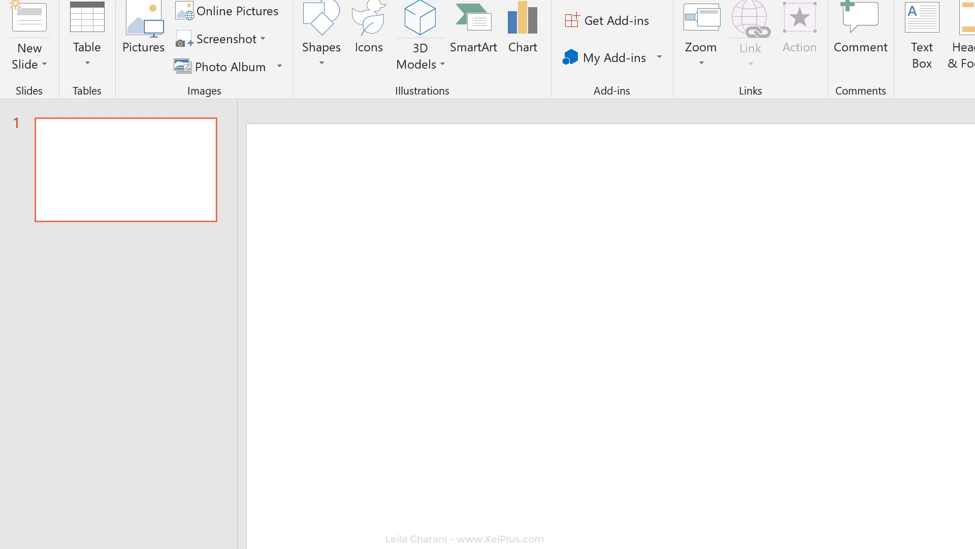
Insert a checklist icon and a tablet icon from the Icons library onto the slide.
click(368, 29)
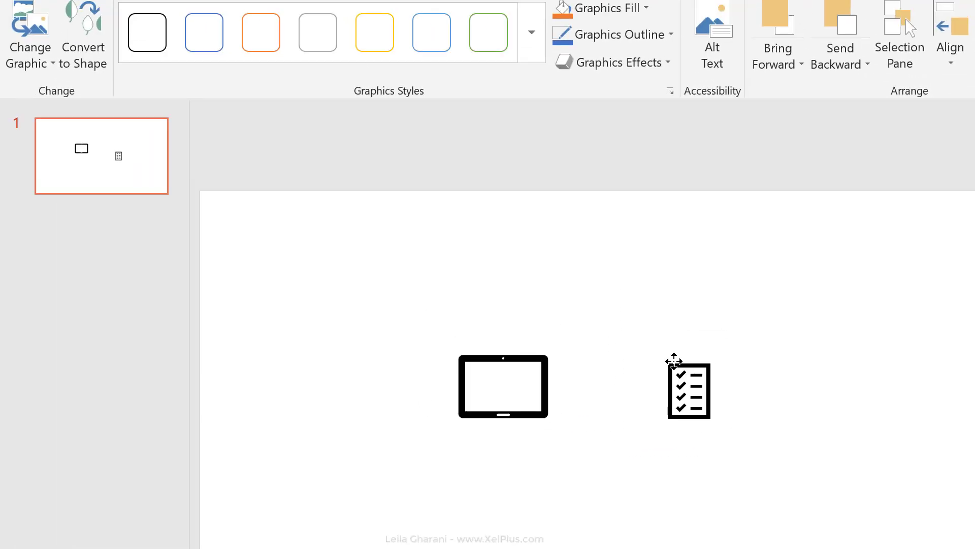
click(689, 390)
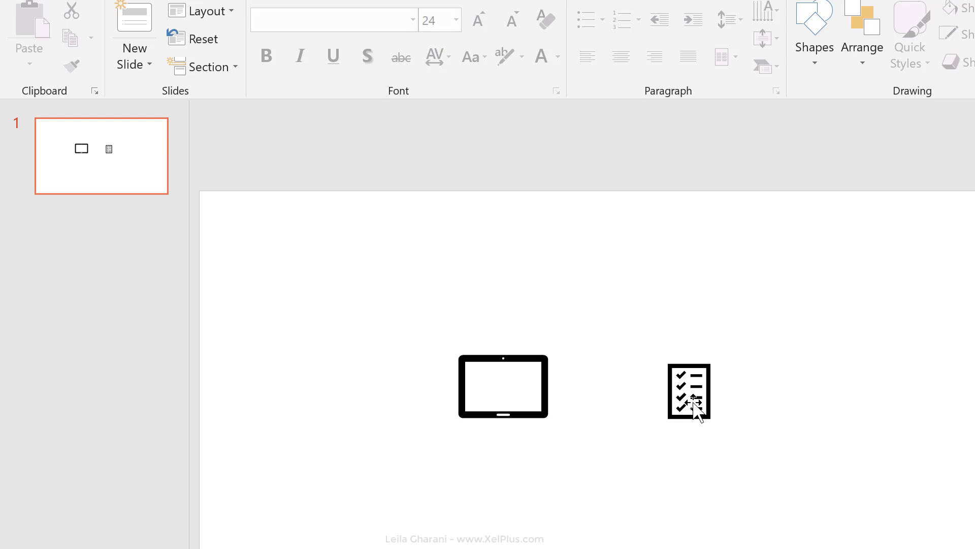
click(503, 386)
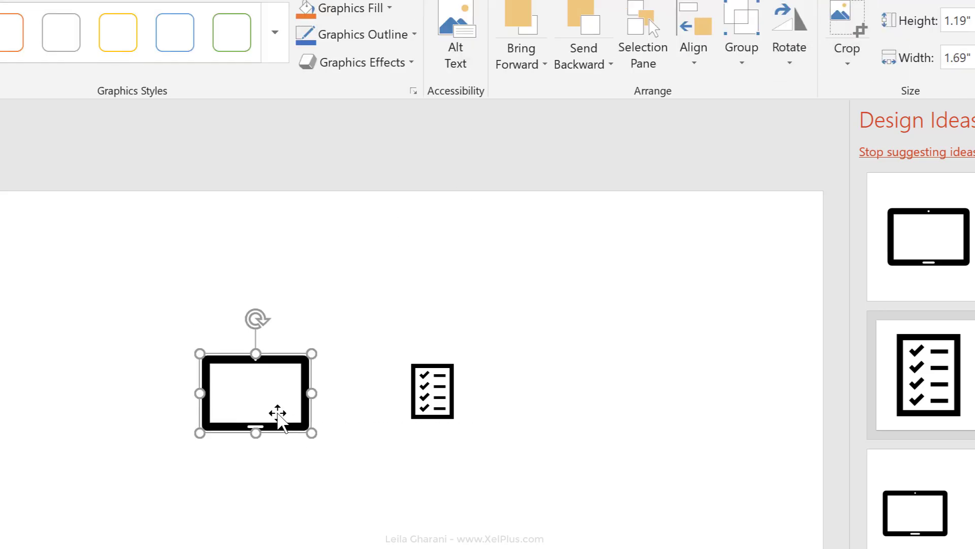
Save the tablet icon as a PNG picture named screen_comment.
right_click(279, 412)
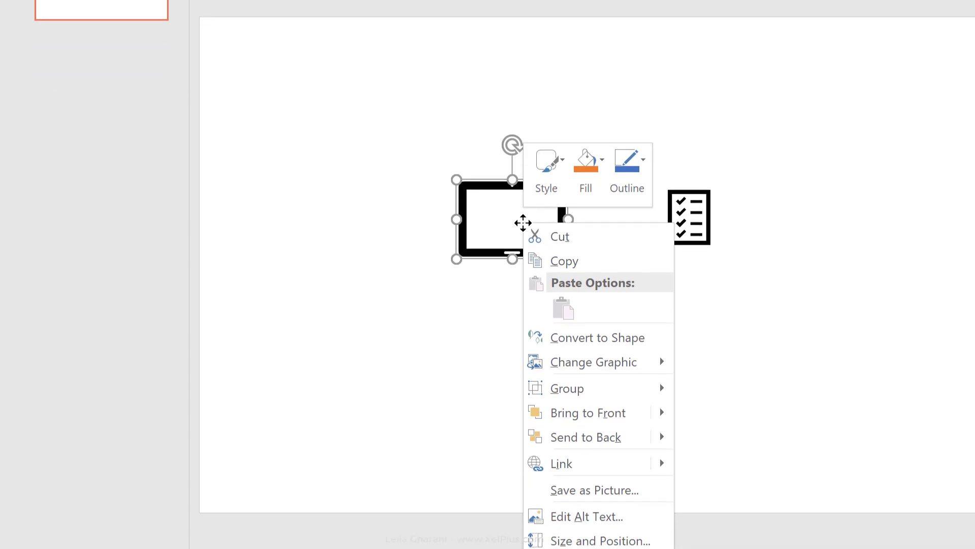
click(604, 503)
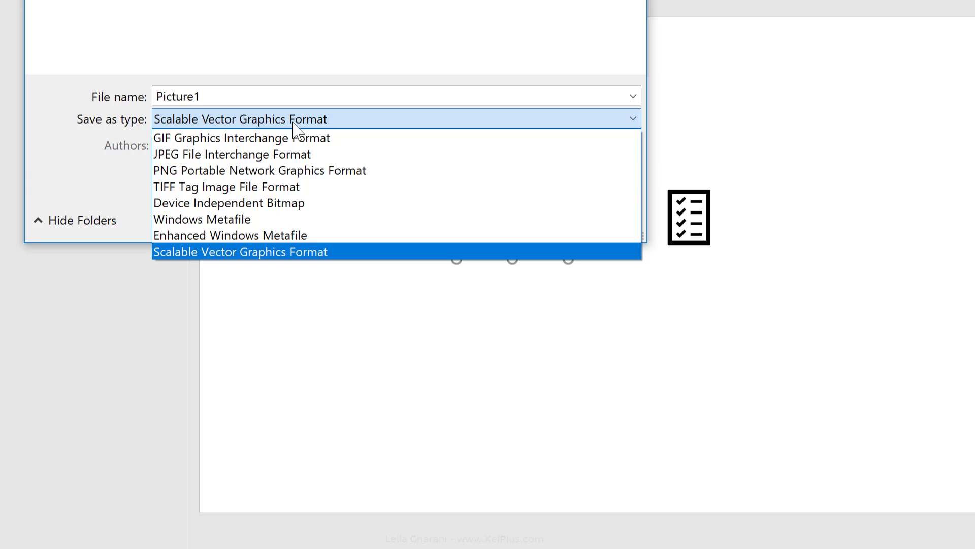
click(260, 170)
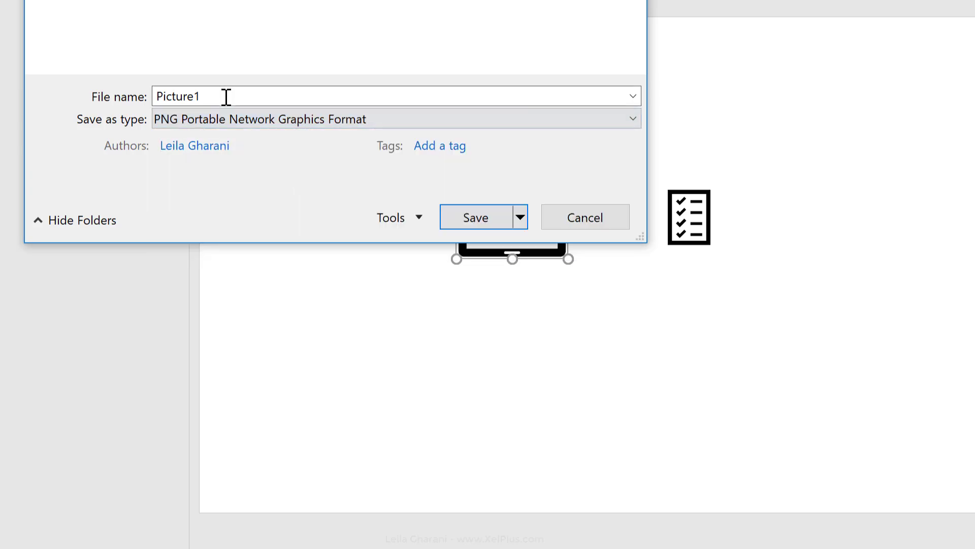
text(scr)
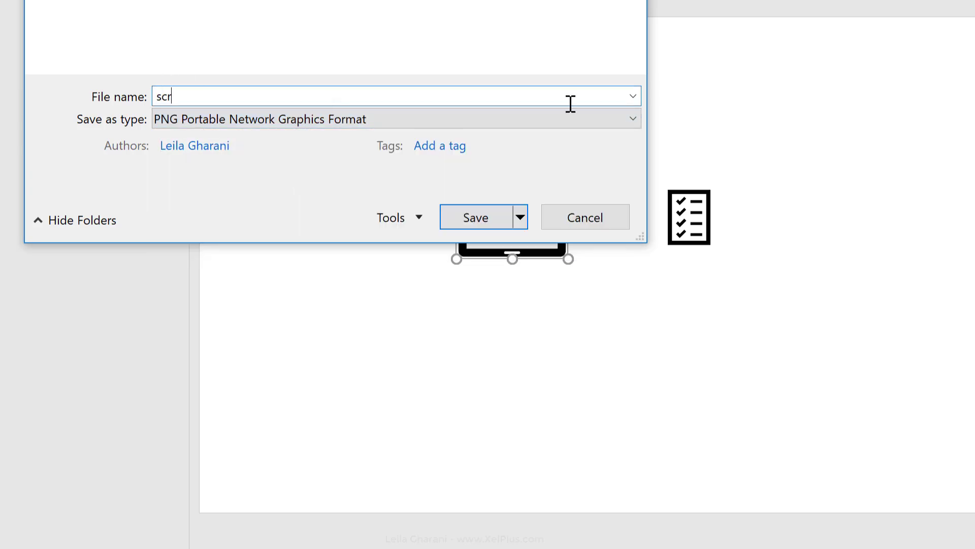
click(474, 216)
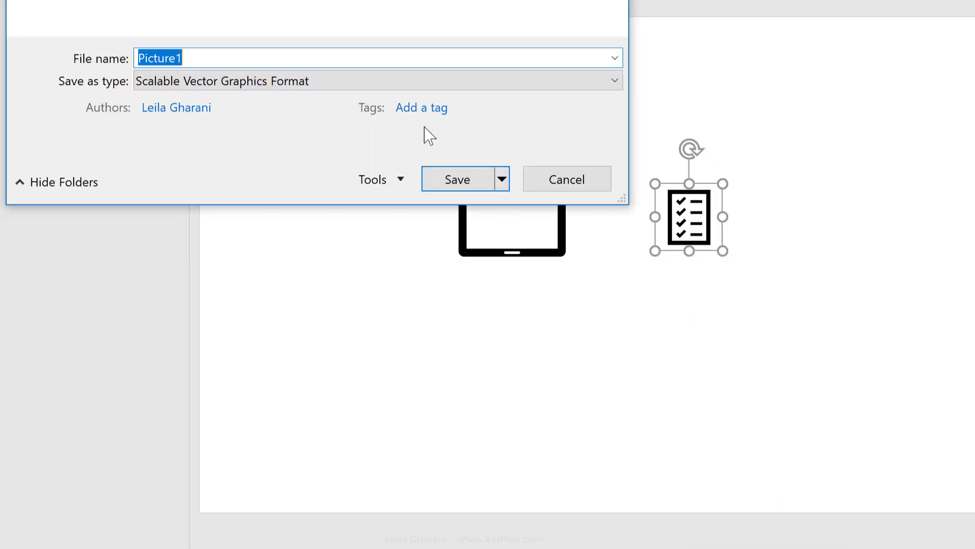
Save the checklist icon as a PNG picture named checklistcomment.
text(checklistcomment)
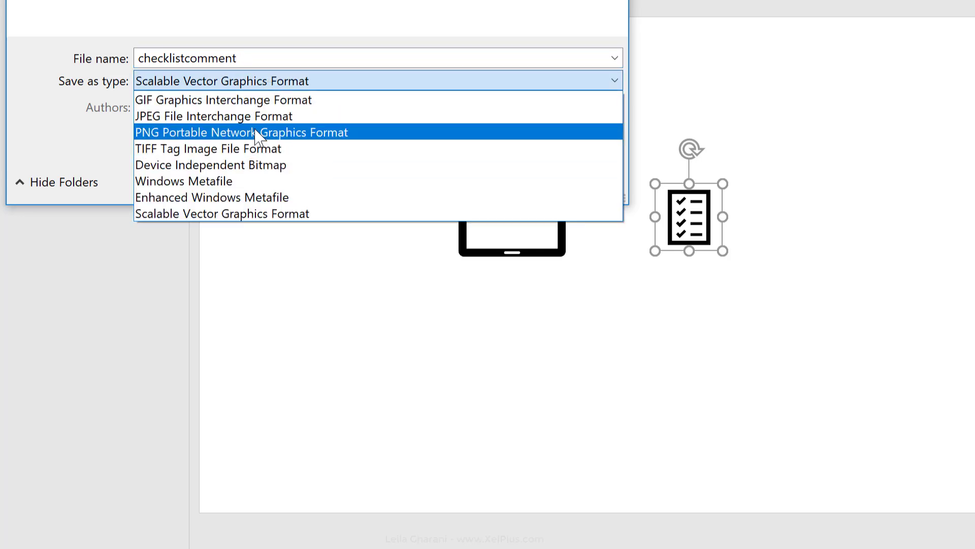
click(242, 132)
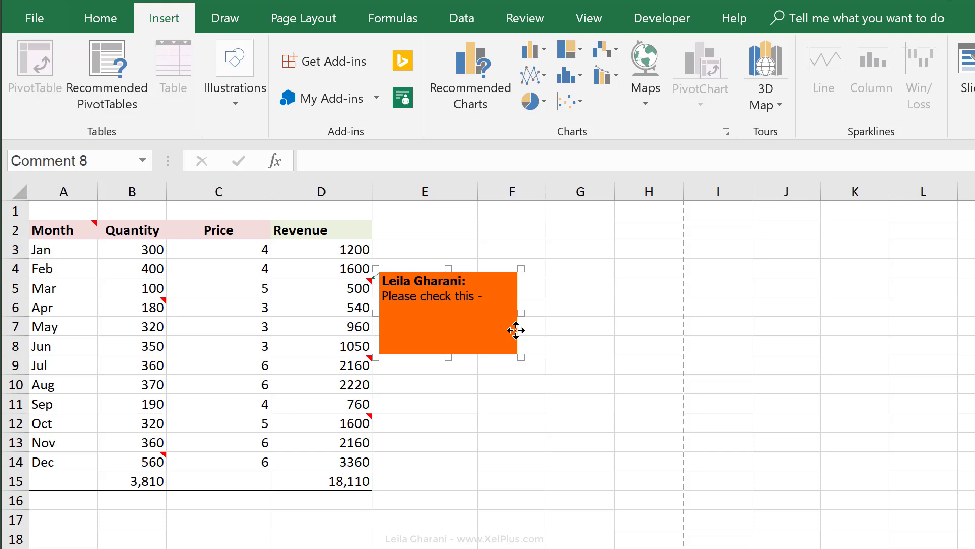
Fill the D5 comment with the screen_comment tablet picture via Fill Effects, aspect ratio locked.
key(ctrl+1)
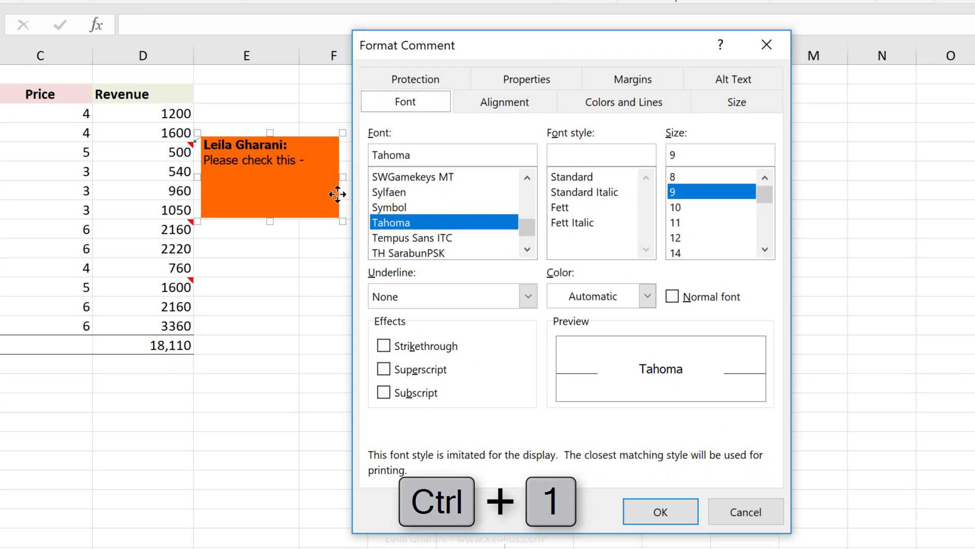
mouse_move(623, 101)
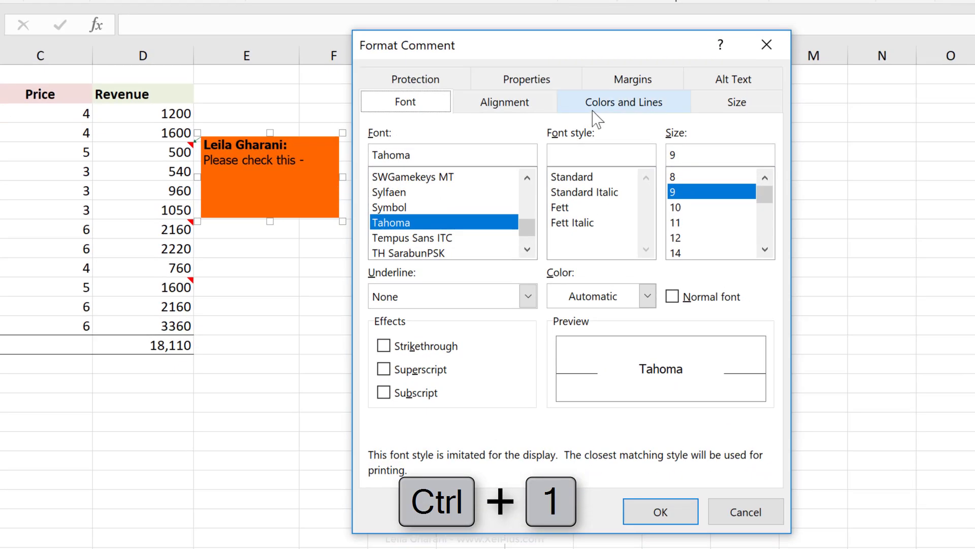
click(623, 101)
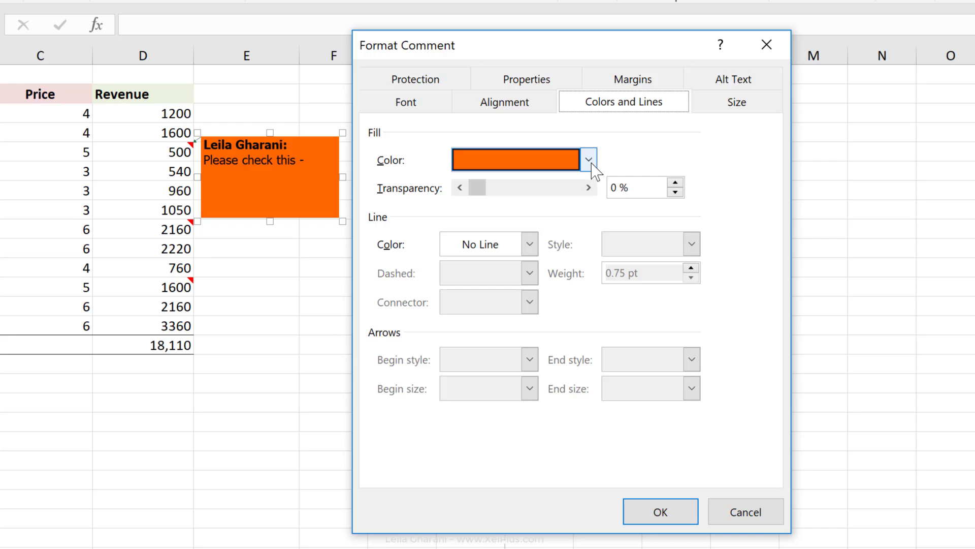
click(587, 160)
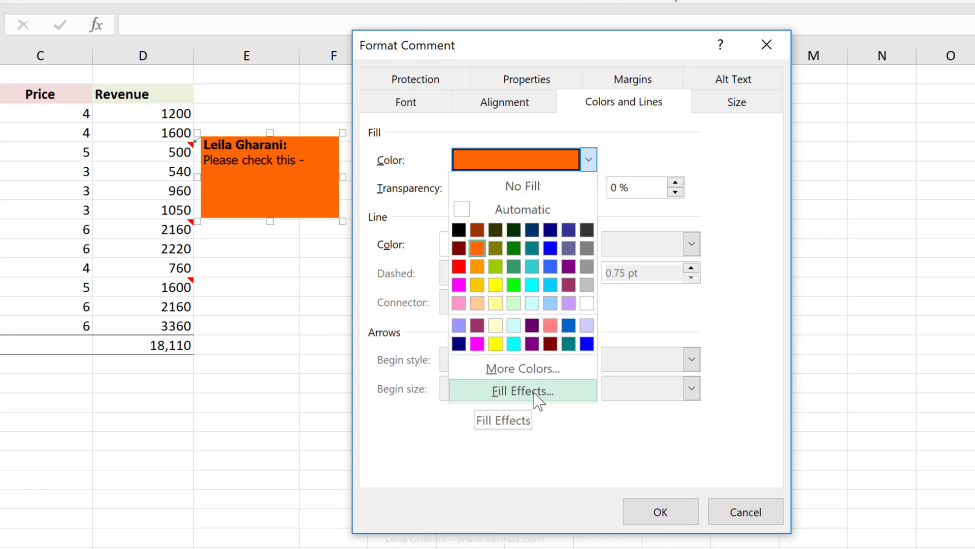
click(522, 390)
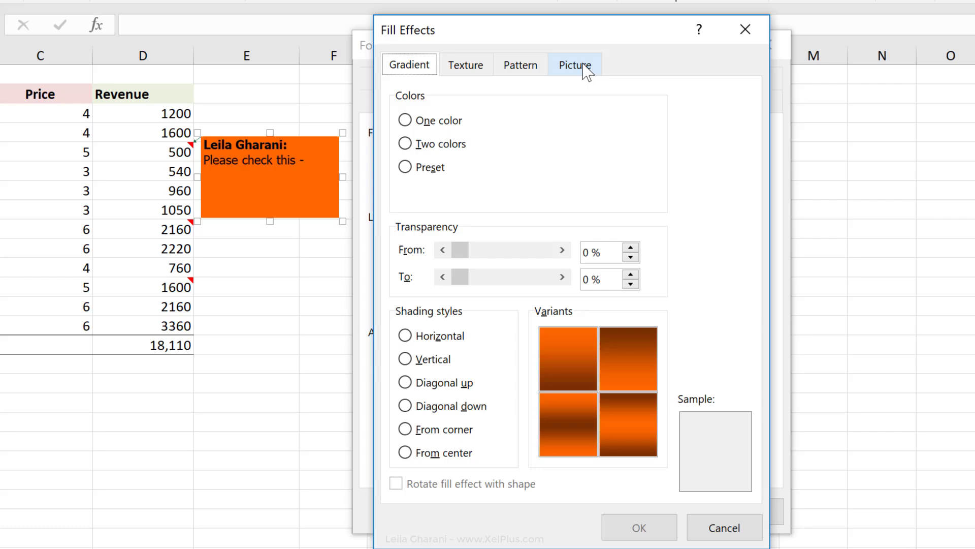
click(575, 64)
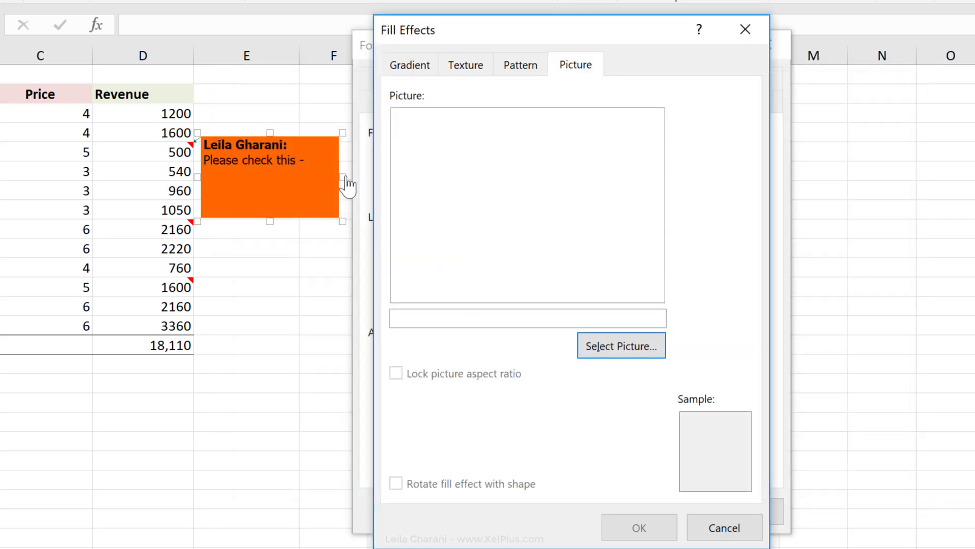
click(620, 345)
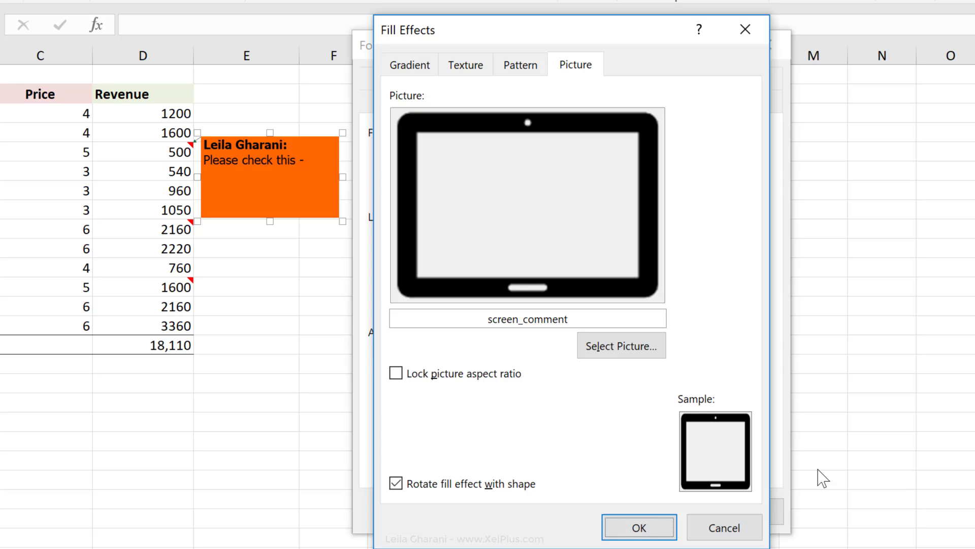
click(395, 373)
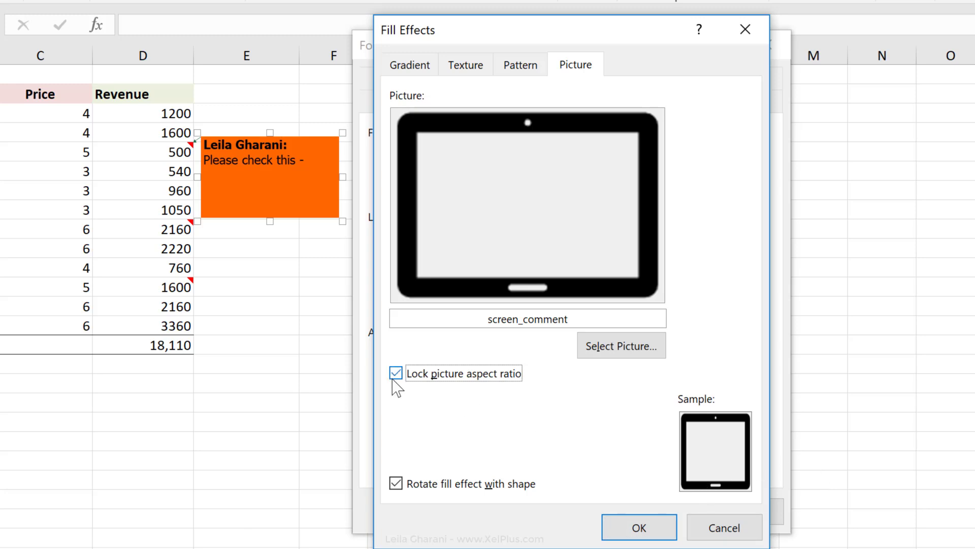
click(637, 527)
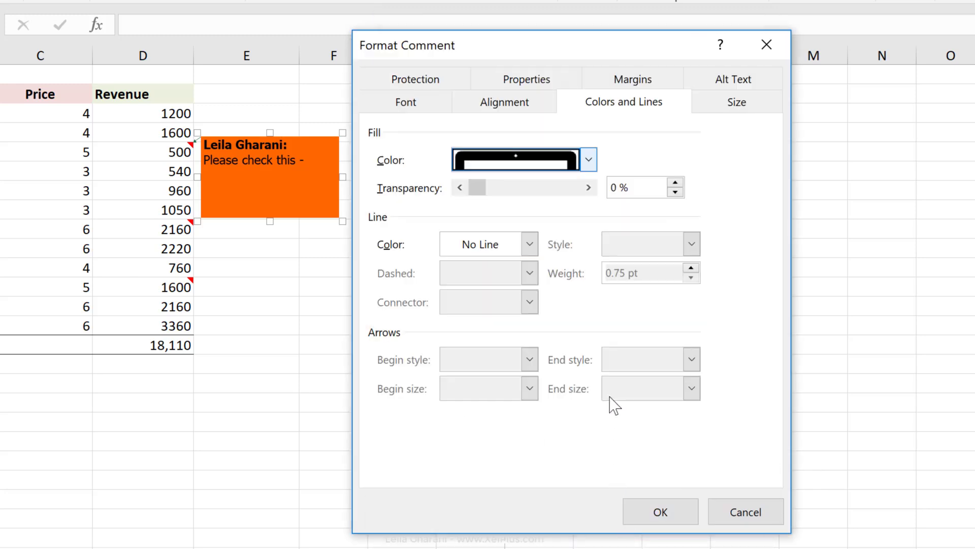
mouse_move(378, 229)
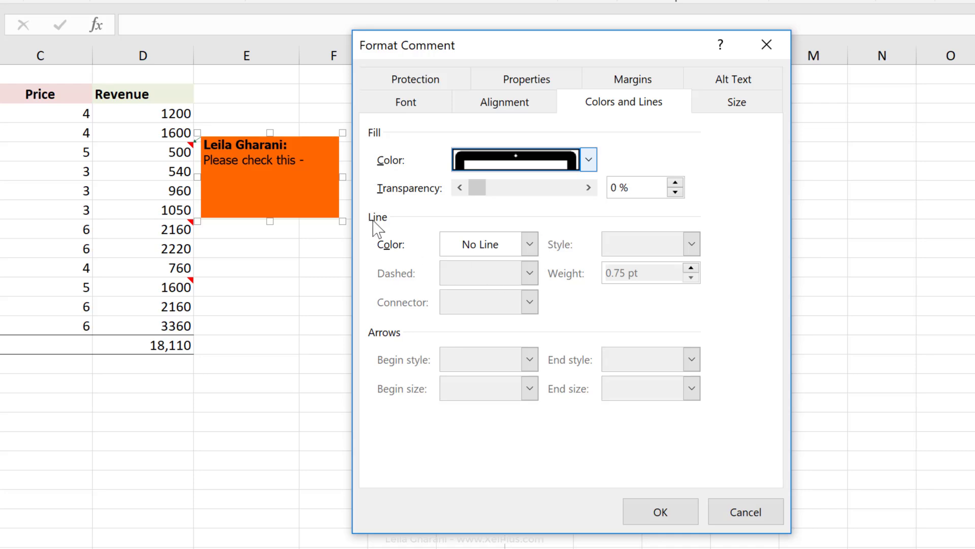
mouse_move(486, 254)
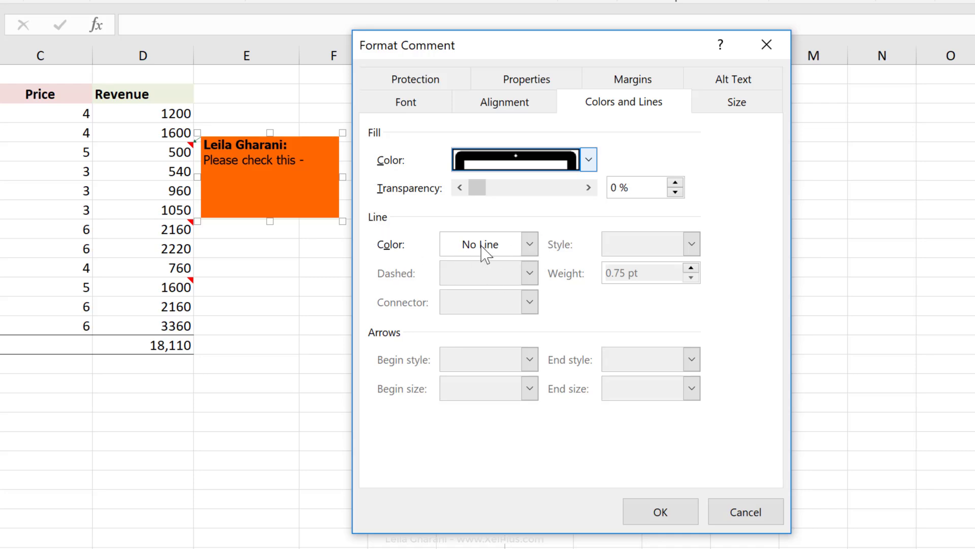
mouse_move(479, 229)
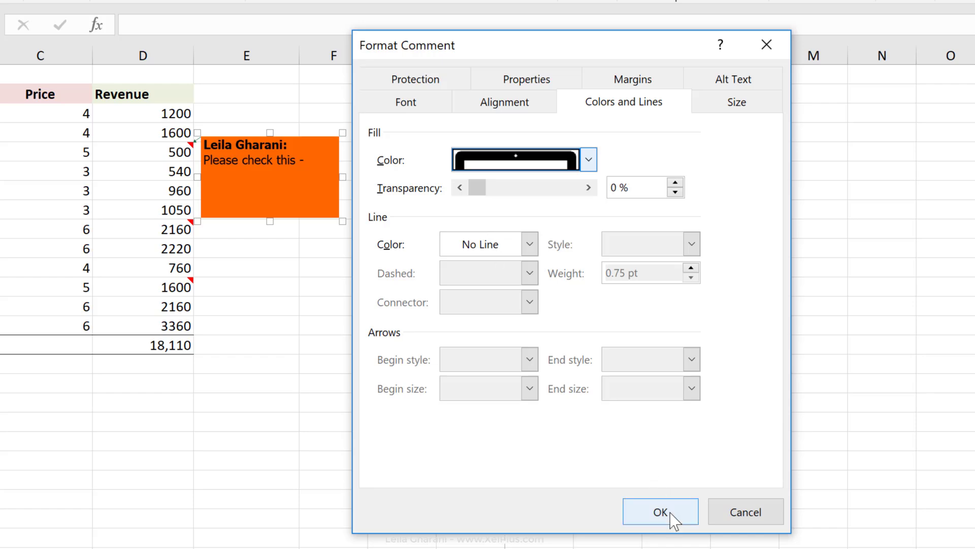
click(660, 511)
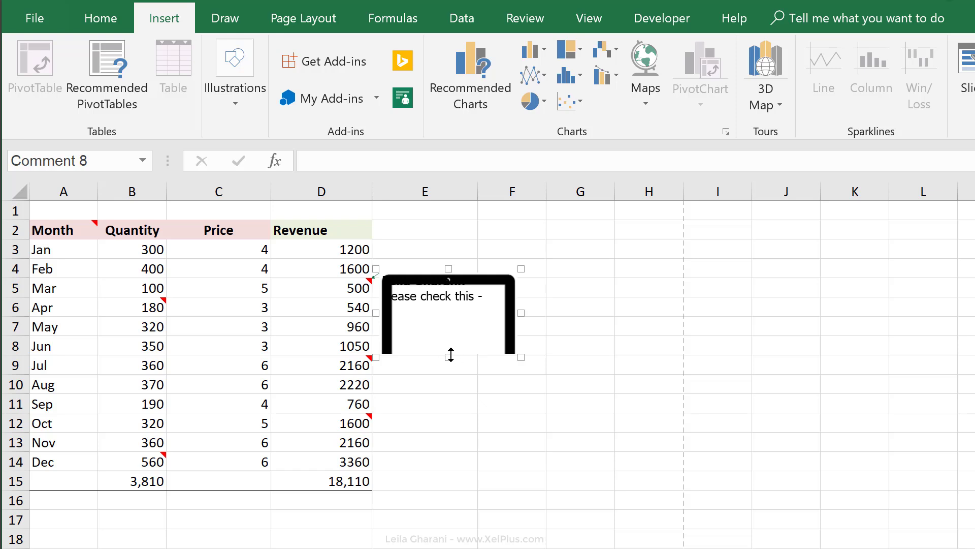
Turn off automatic margins and set the comment's inner margins to 0.25.
click(425, 423)
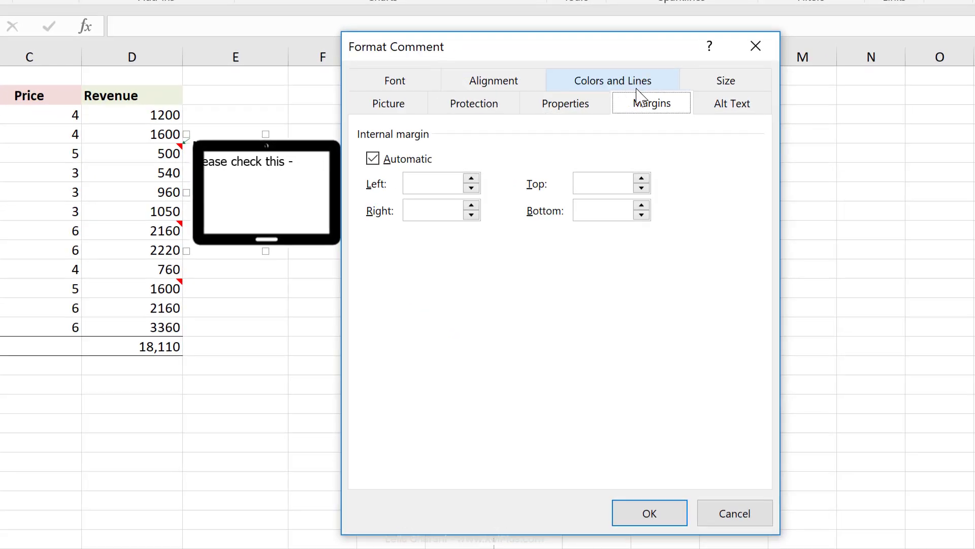
click(373, 158)
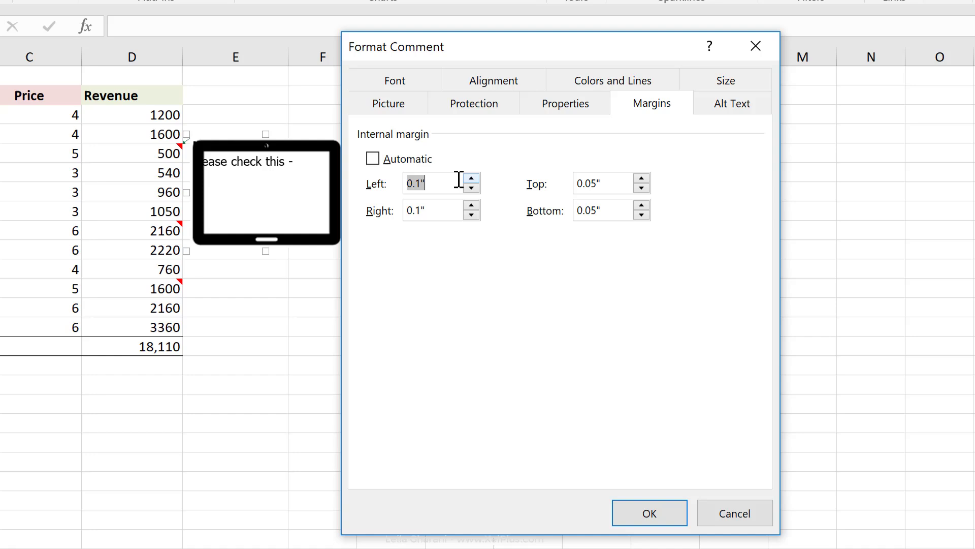
click(470, 179)
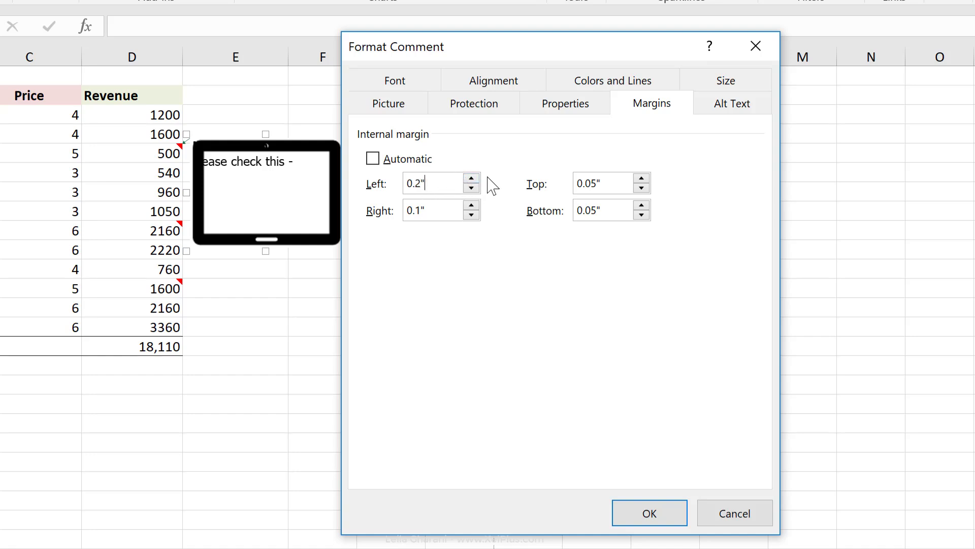
text(0.25)
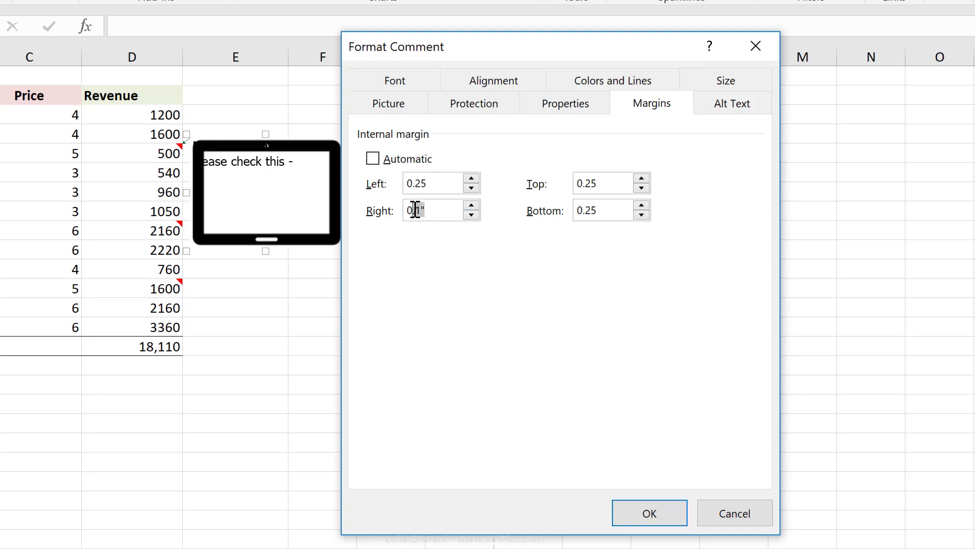
click(649, 513)
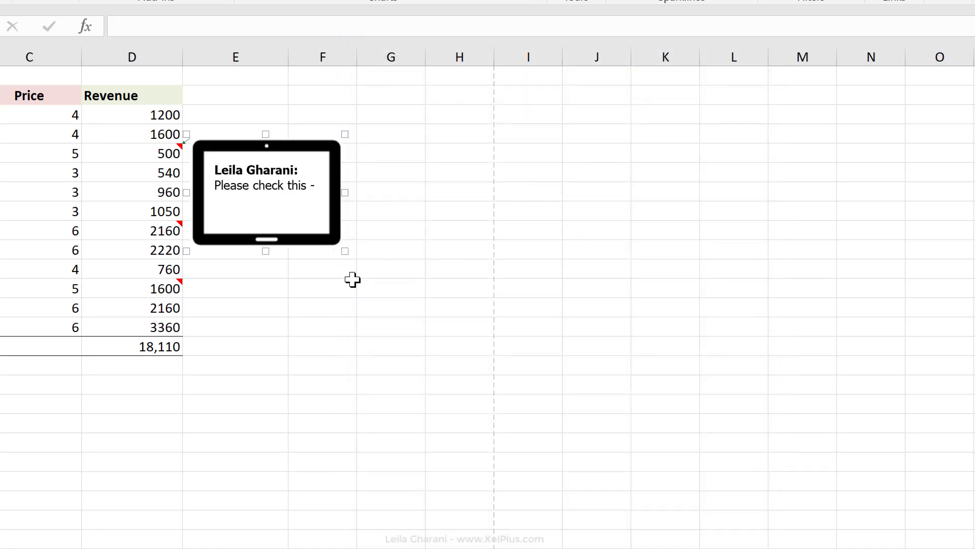
Paste only D5's tablet comment onto C8 (Jun price) and B10 (Aug quantity) via Paste Special > Comments.
click(337, 299)
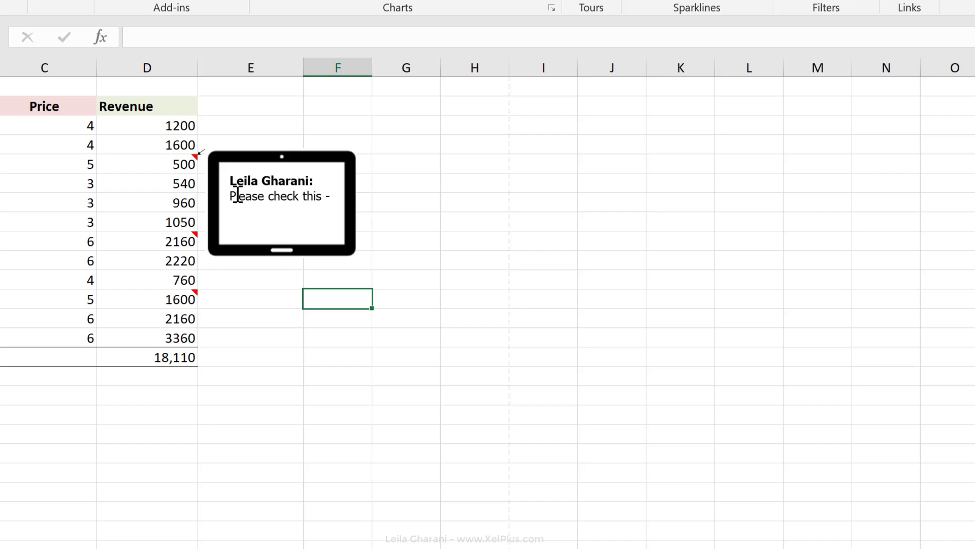
click(163, 18)
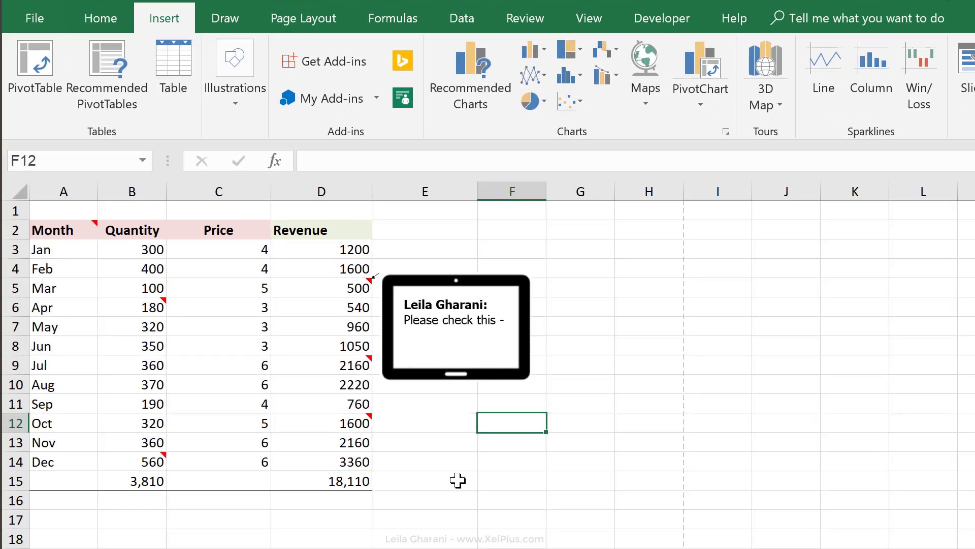
click(321, 287)
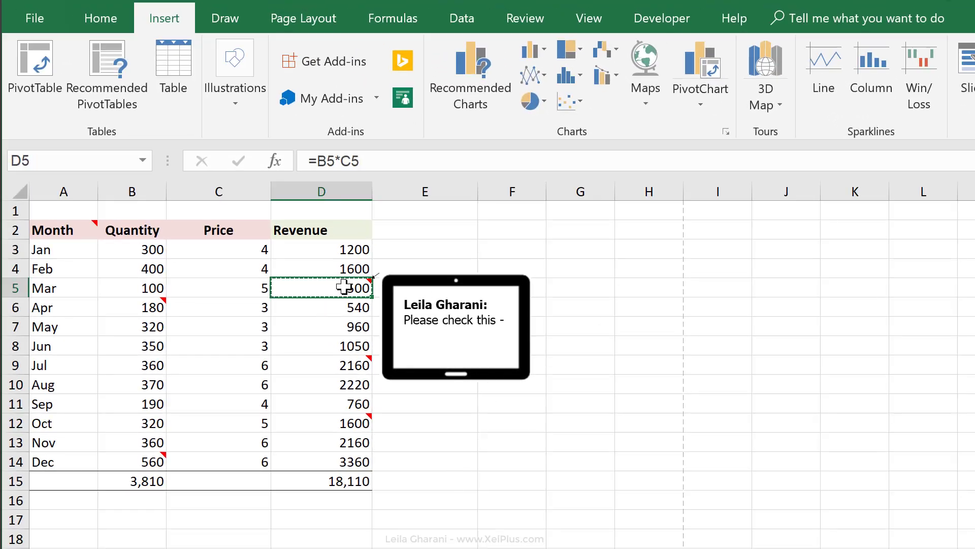
click(218, 345)
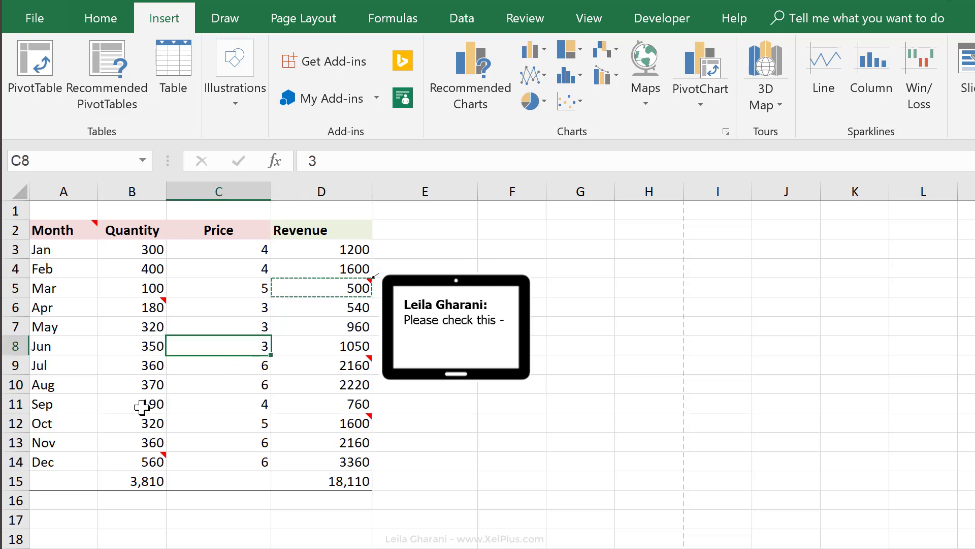
right_click(131, 384)
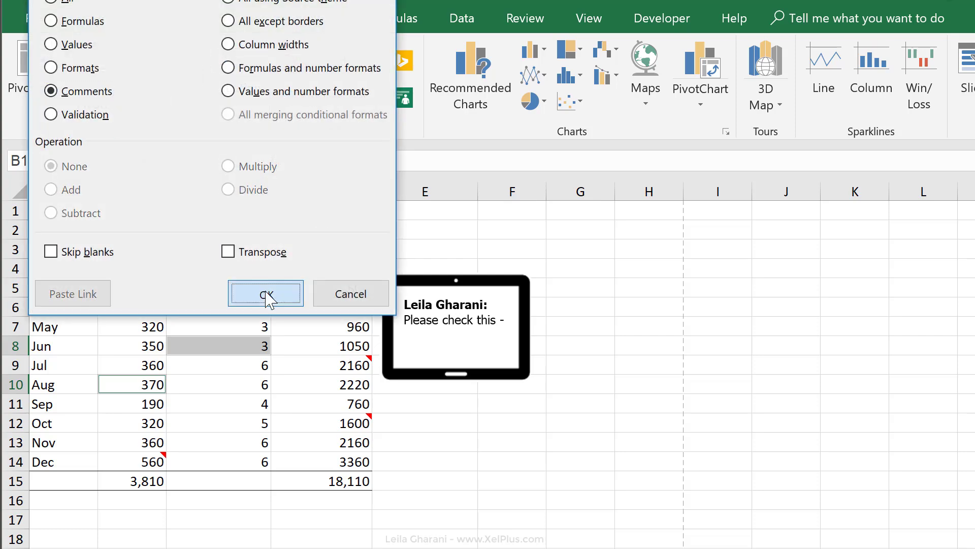
click(264, 293)
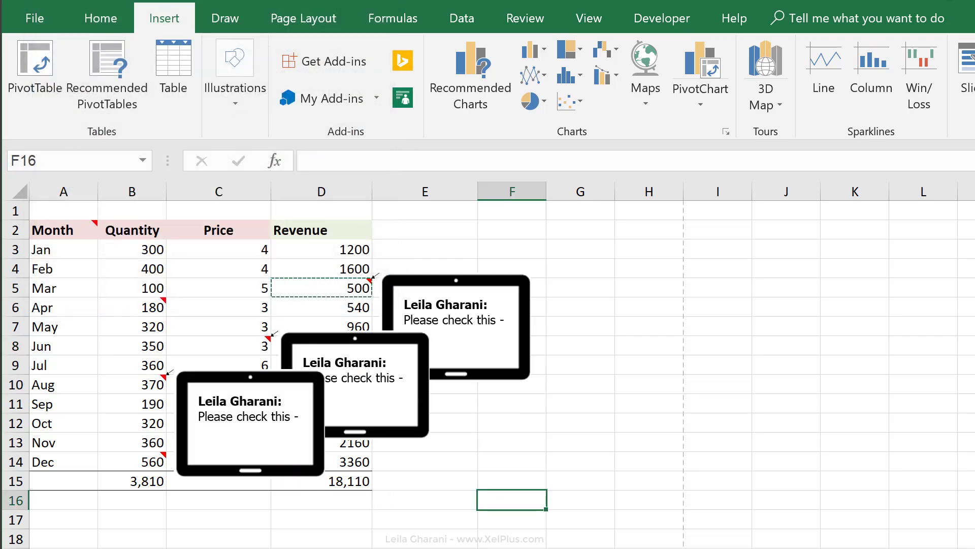
Toggle Show All Comments on and off from Review so only red corner markers remain.
click(526, 17)
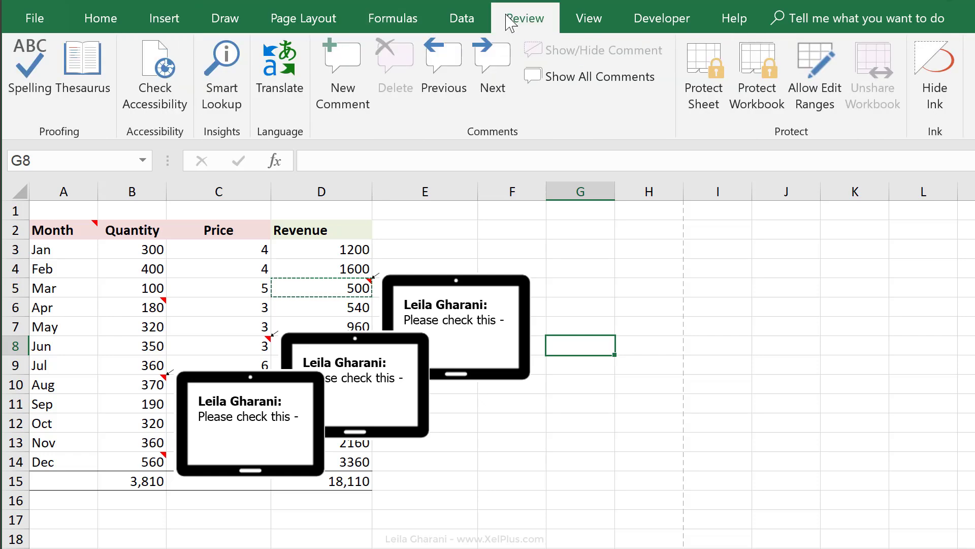
click(599, 76)
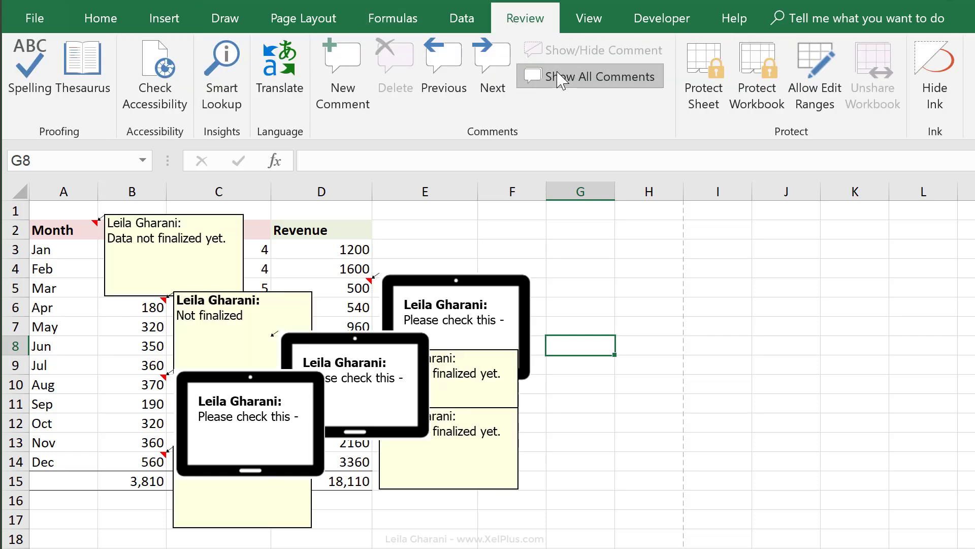
click(589, 76)
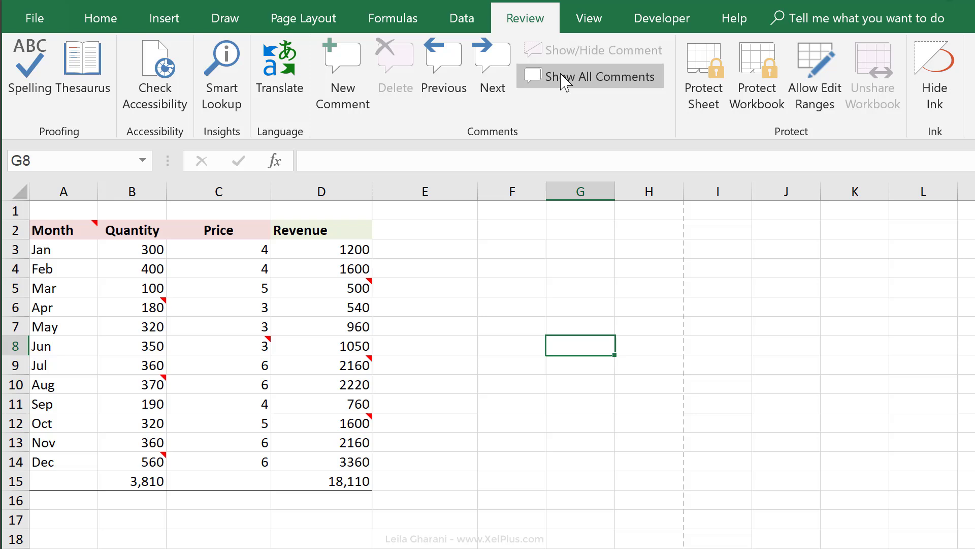
mouse_move(562, 83)
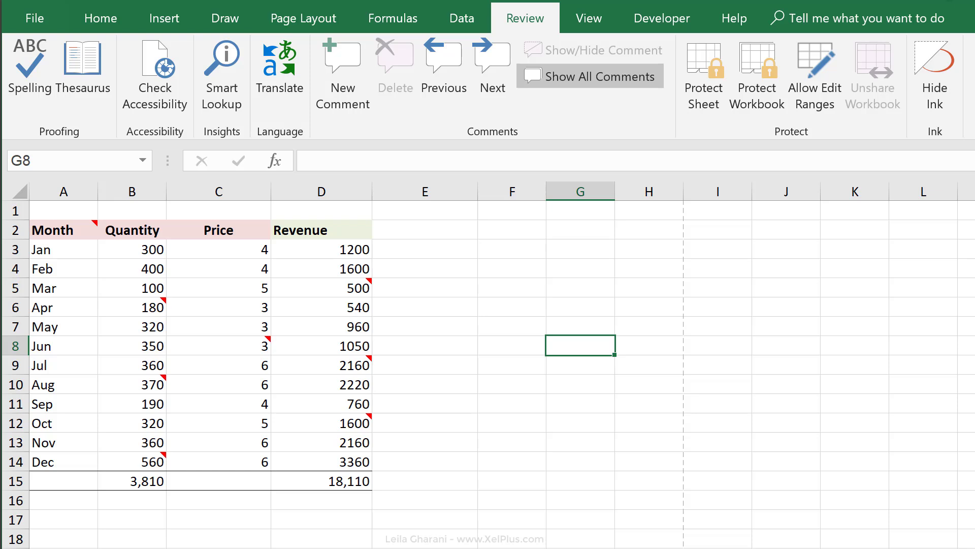
click(511, 248)
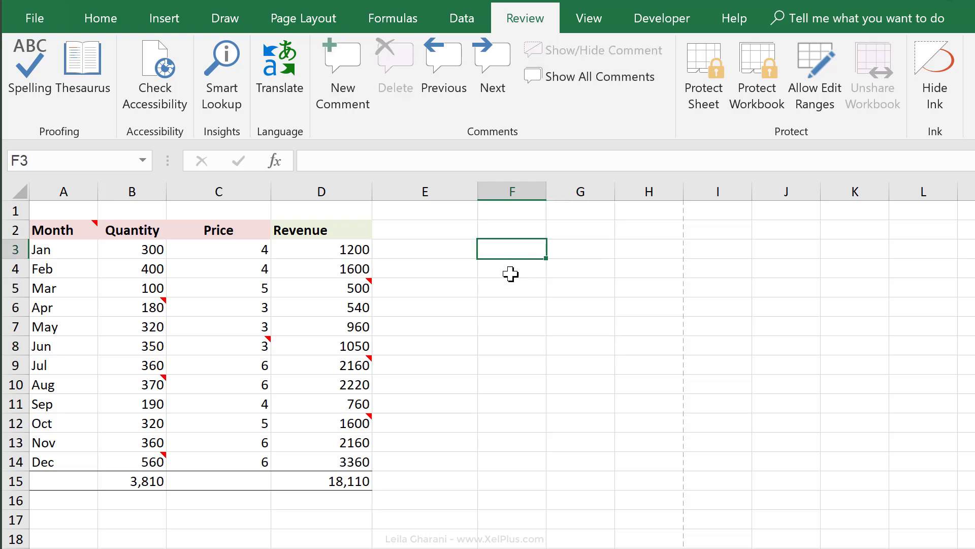
Insert a new comment on the 18,110 revenue total in D15.
click(321, 480)
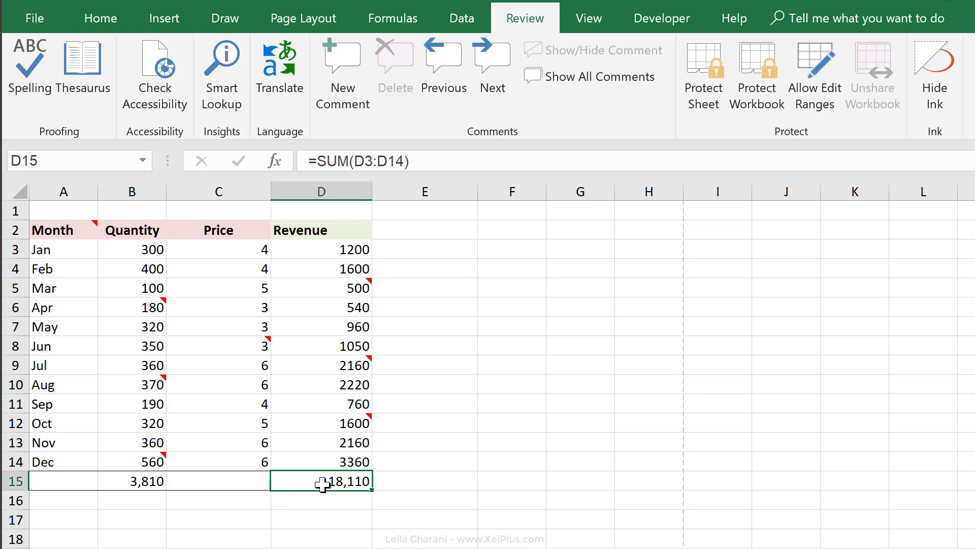
right_click(321, 480)
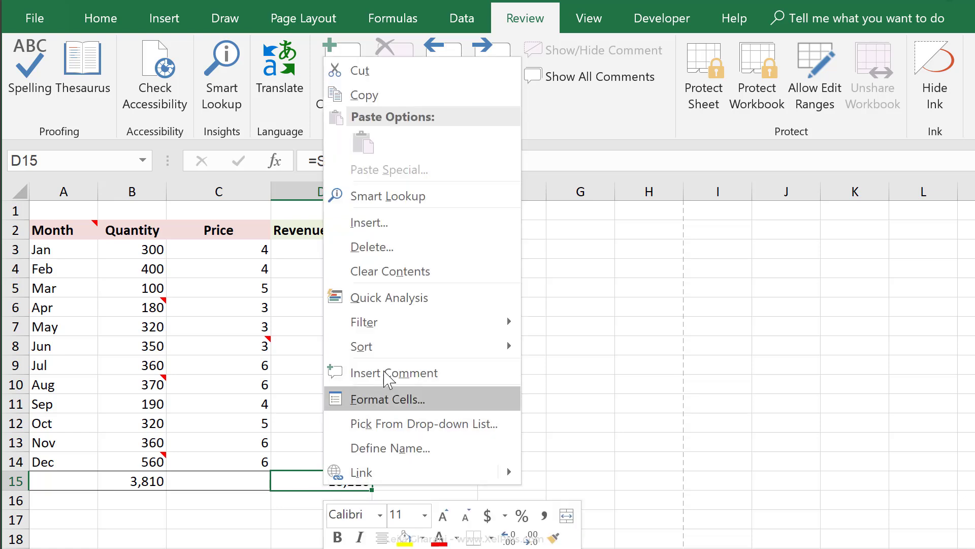
click(394, 372)
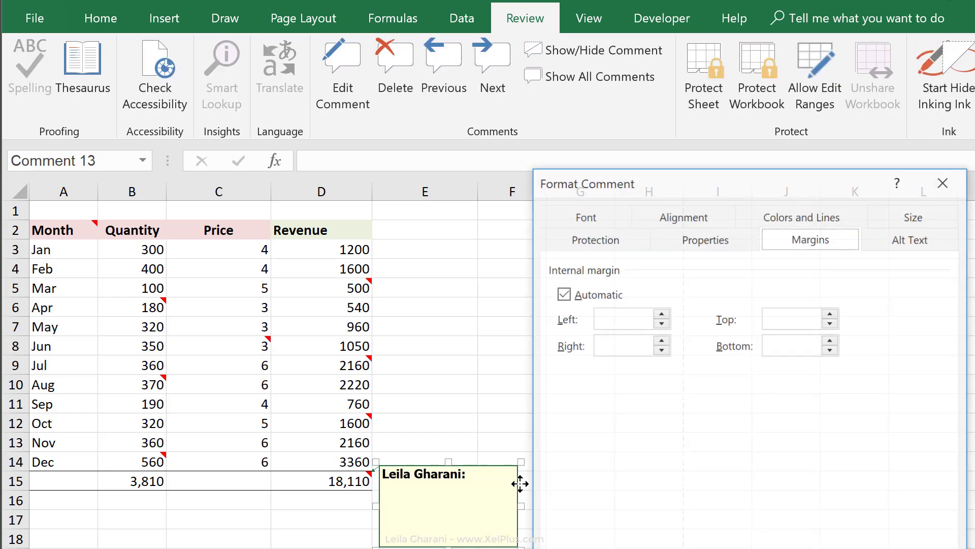
Fill the comment with the checklistcomment picture and set its line to No Line.
click(801, 216)
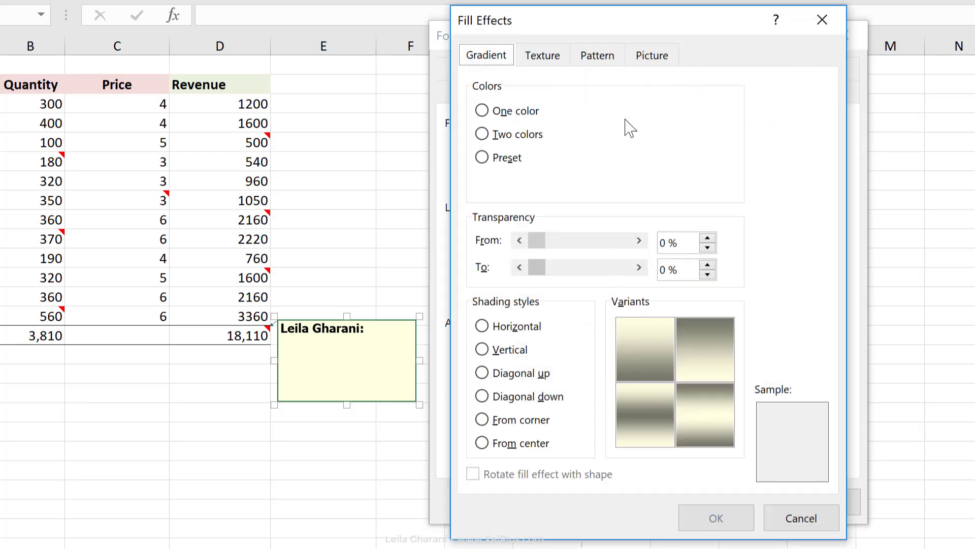
click(651, 55)
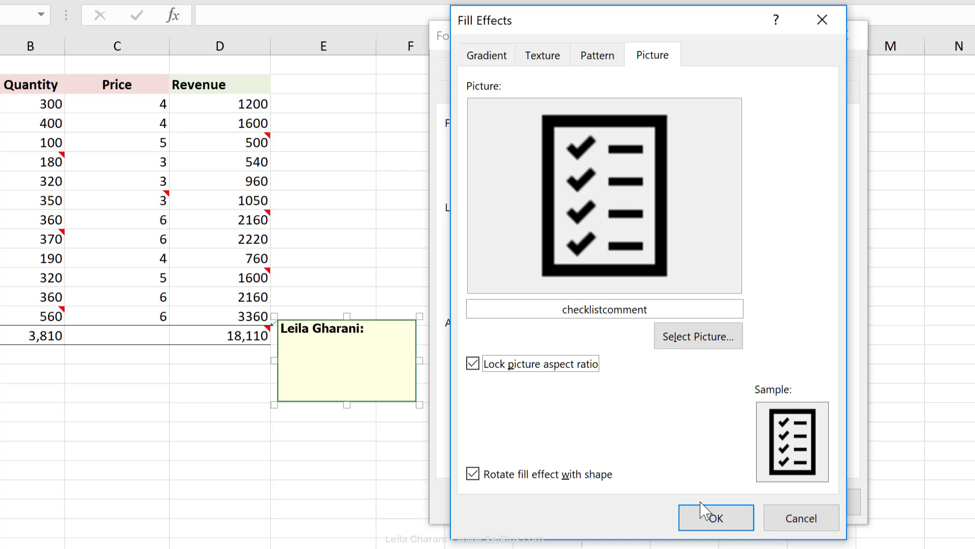
click(714, 517)
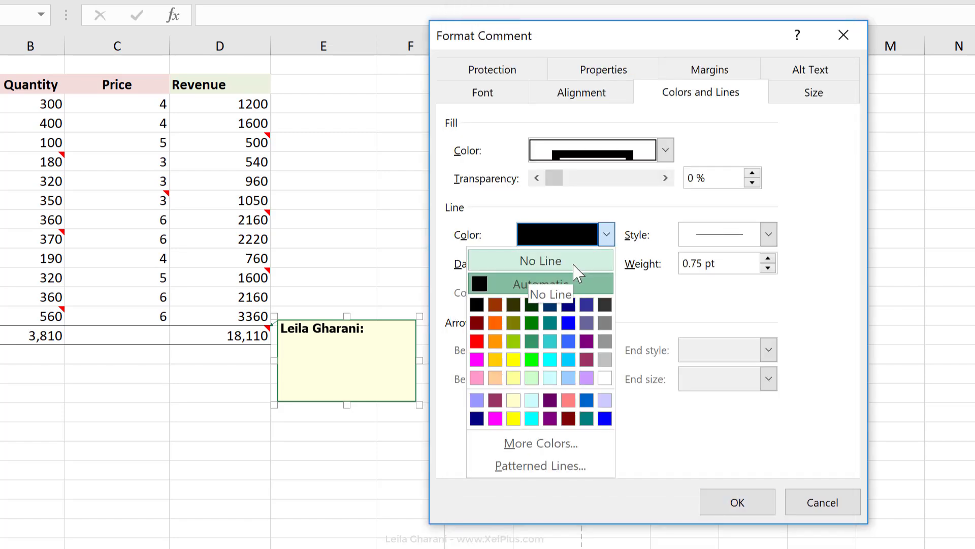
click(540, 260)
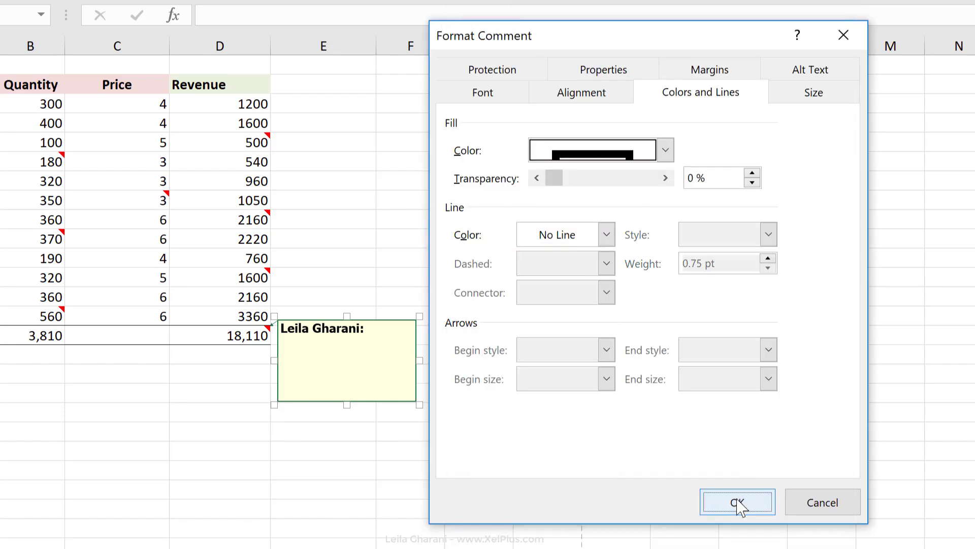
click(737, 501)
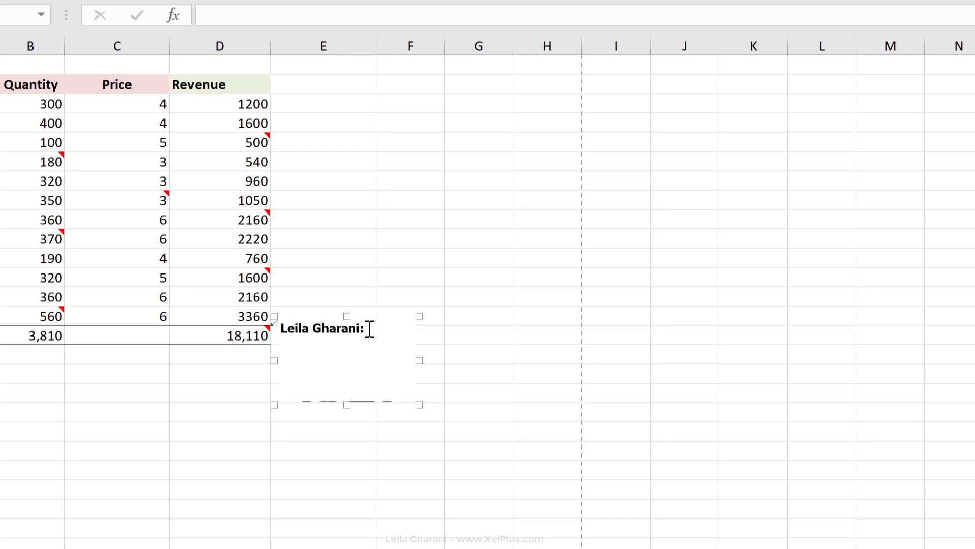
Resize D15's comment box down to fit just the checklist icon.
click(478, 411)
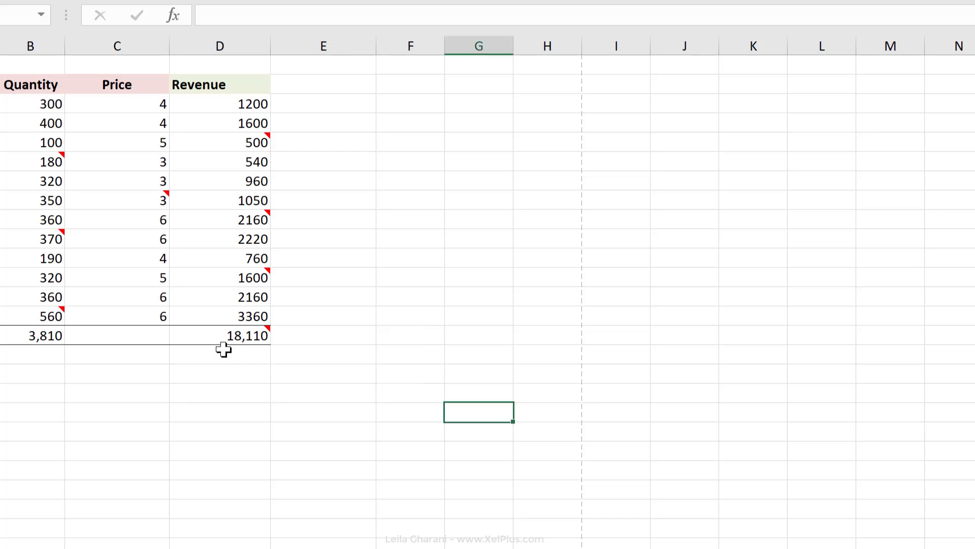
right_click(246, 336)
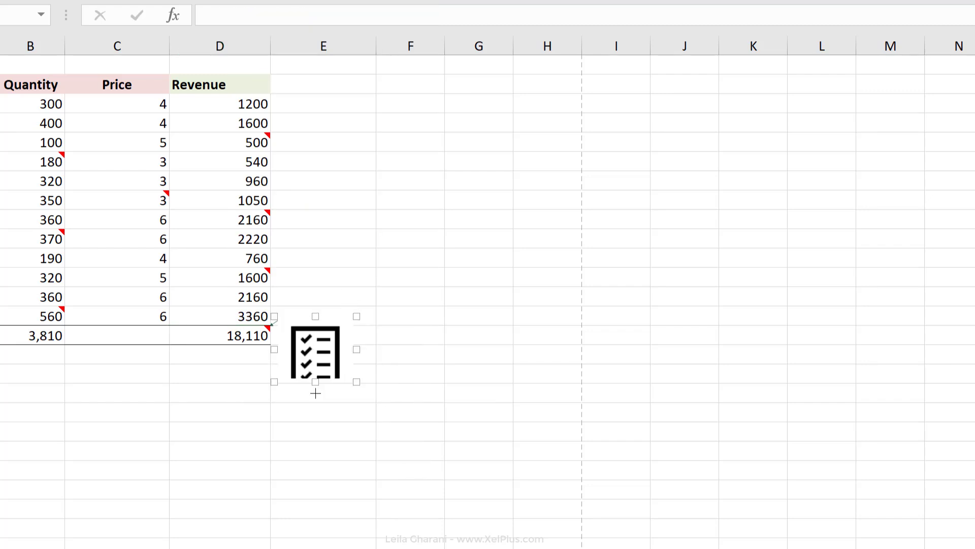
click(243, 335)
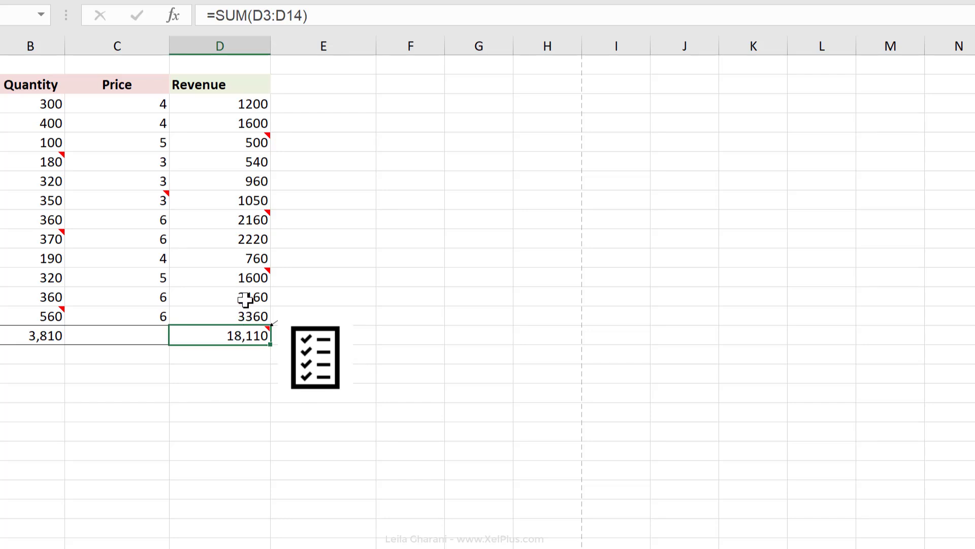
mouse_move(267, 328)
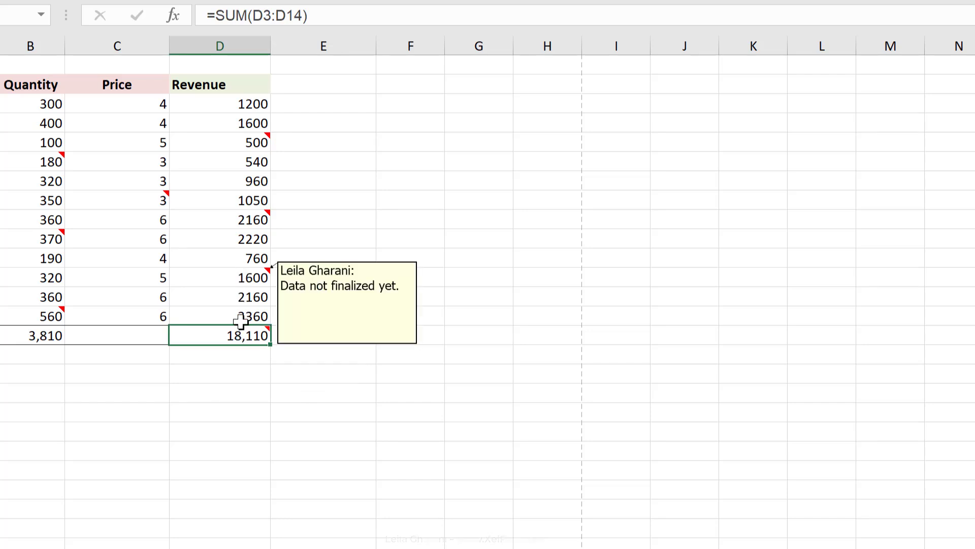